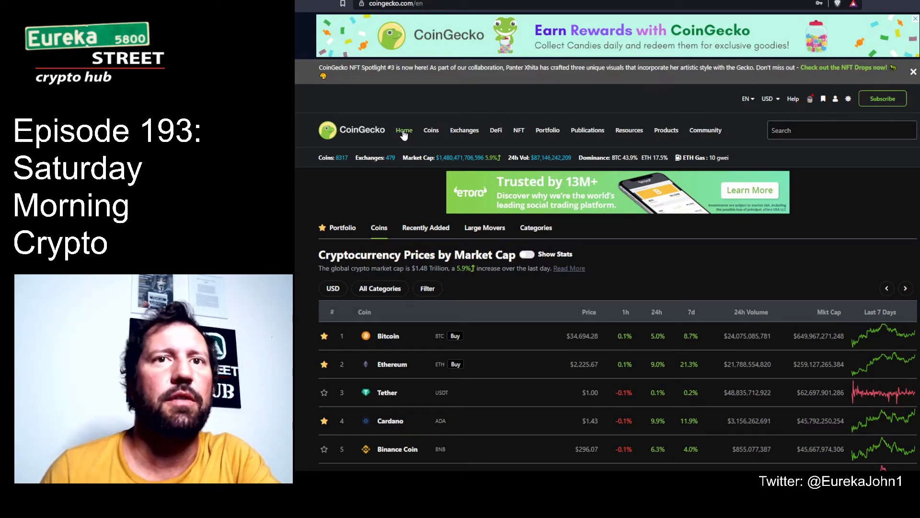
Reload the CoinGecko home page so the market-cap price table shows afresh
scroll(down, 3)
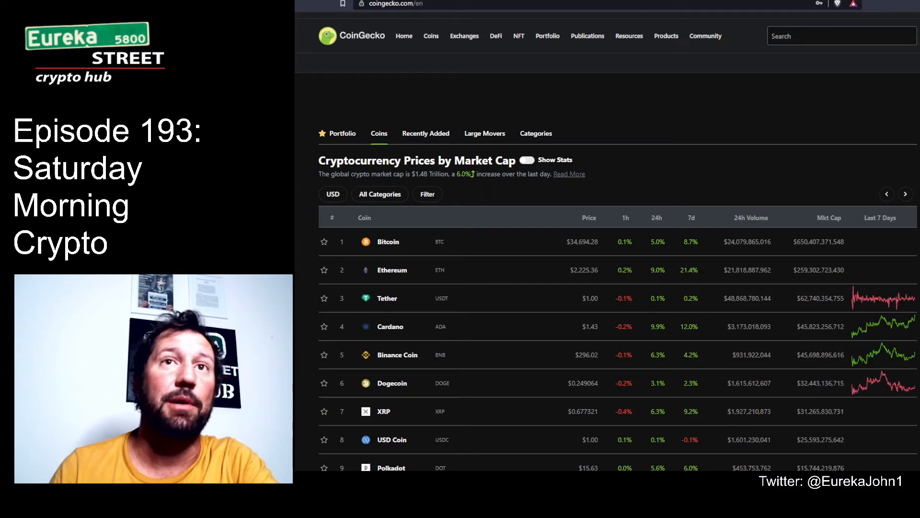
click(526, 160)
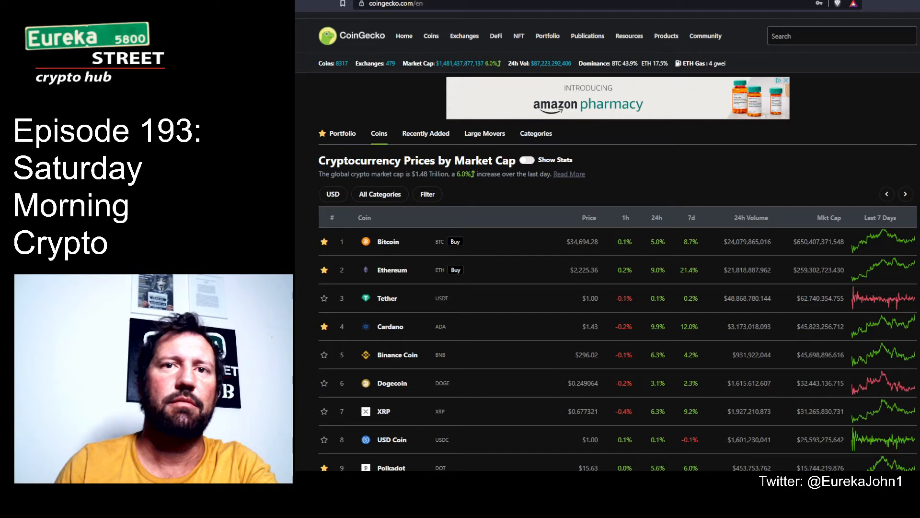
mouse_move(567, 256)
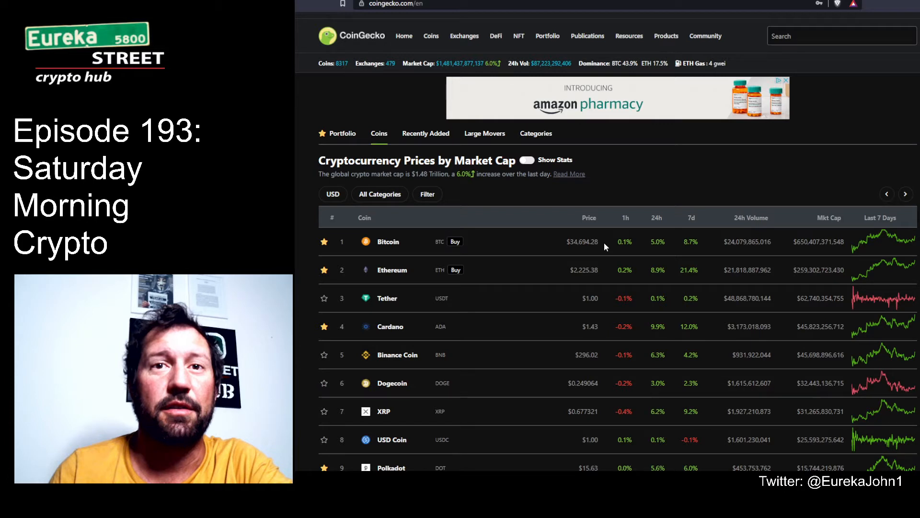
mouse_move(585, 280)
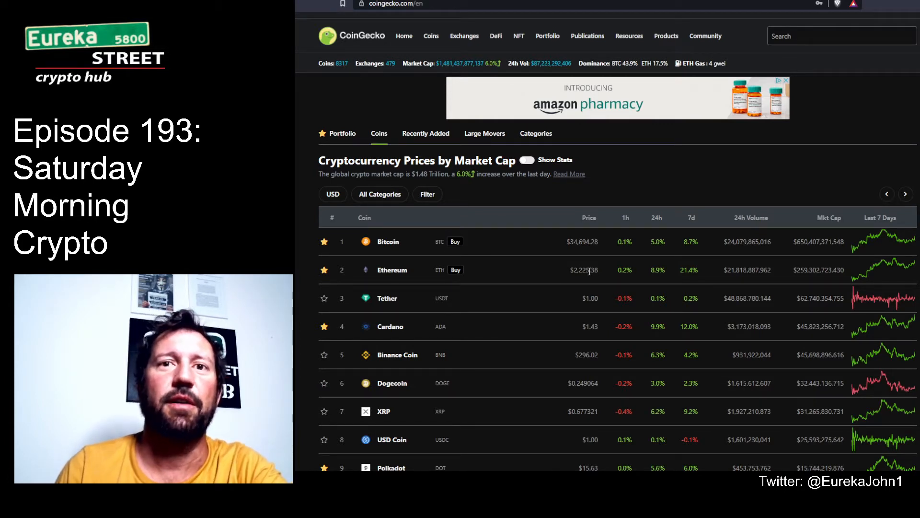
mouse_move(616, 271)
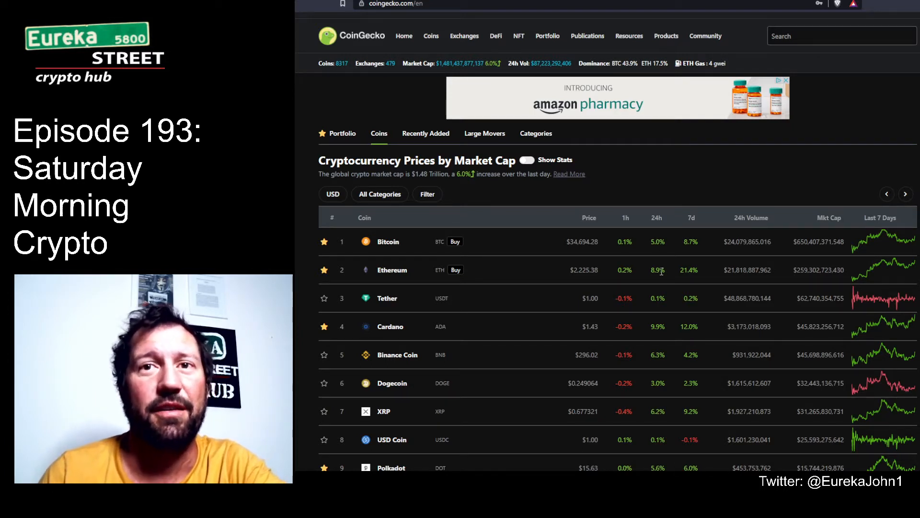
scroll(down, 3)
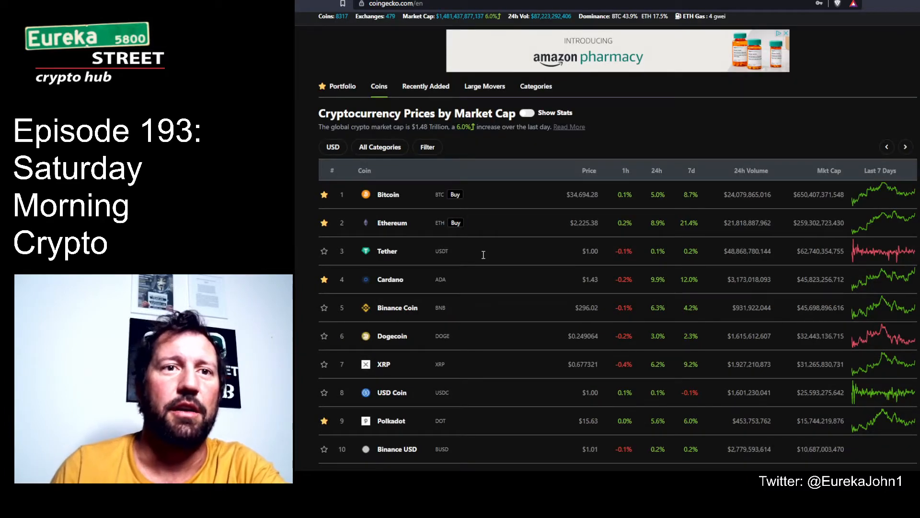
scroll(down, 3)
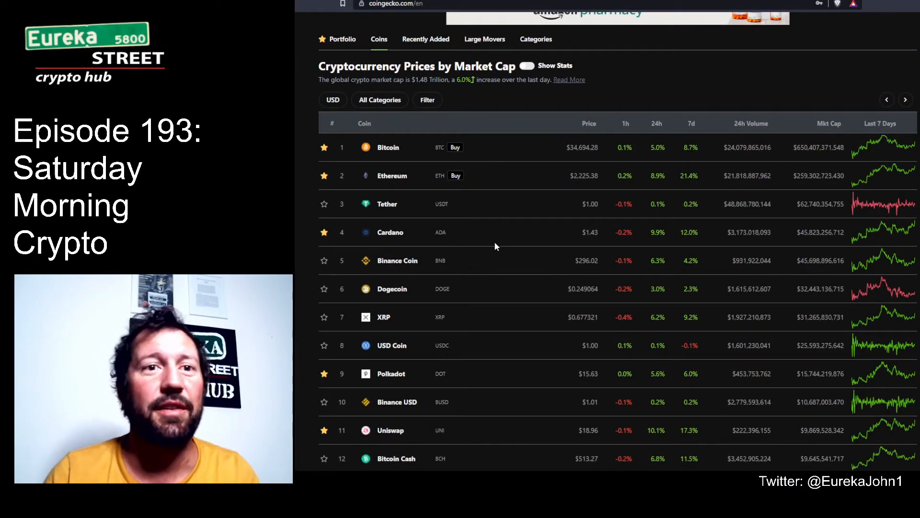
mouse_move(482, 237)
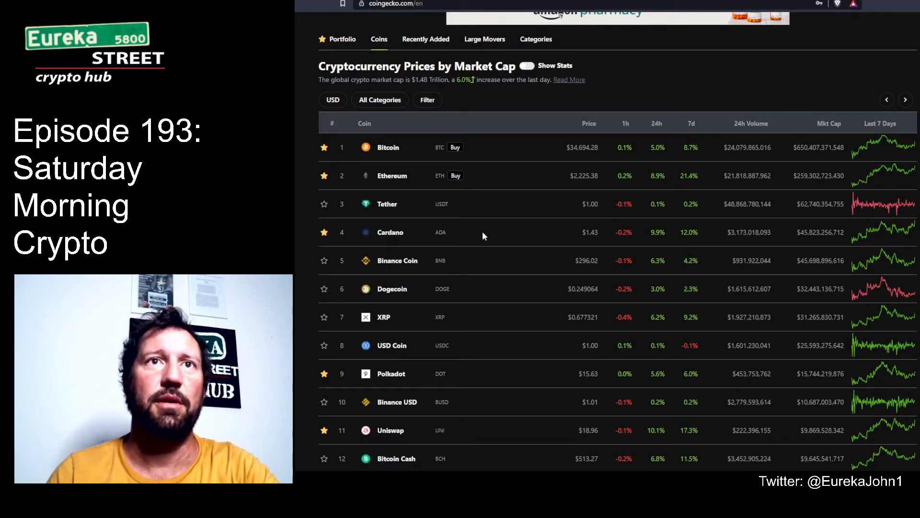
mouse_move(756, 271)
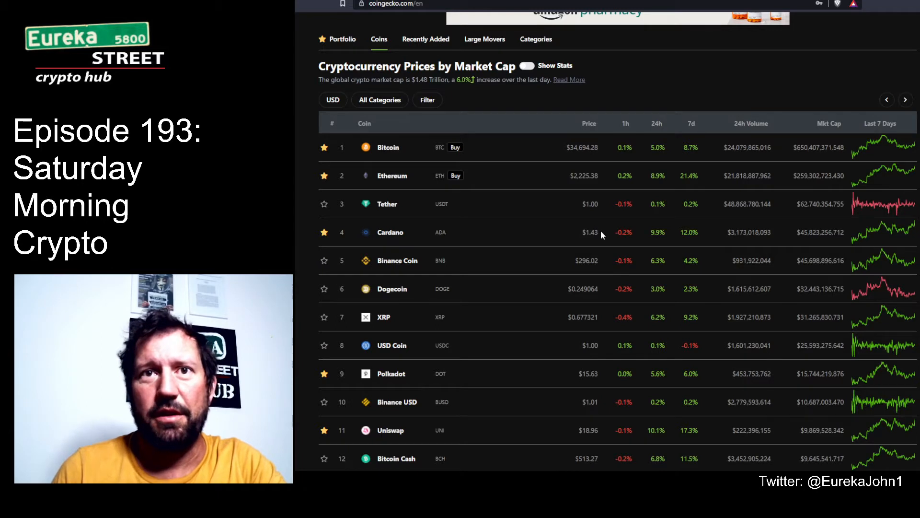
mouse_move(656, 232)
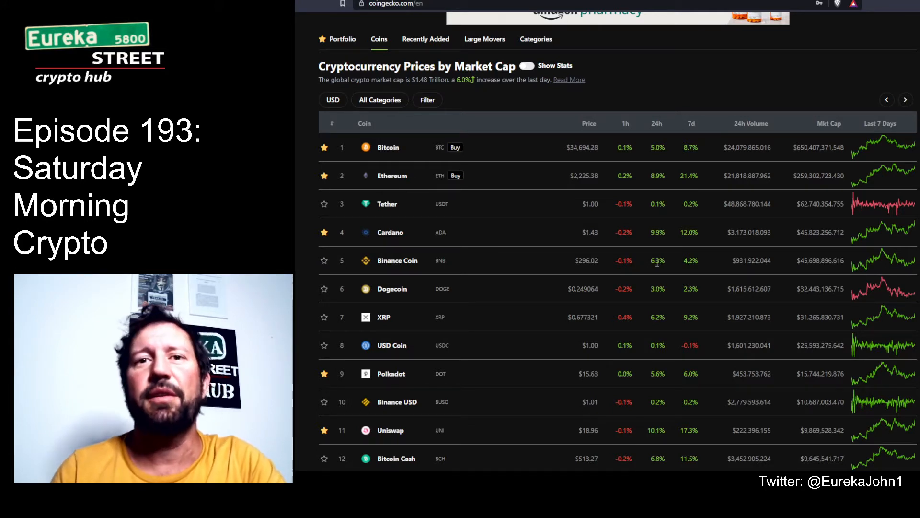
scroll(down, 3)
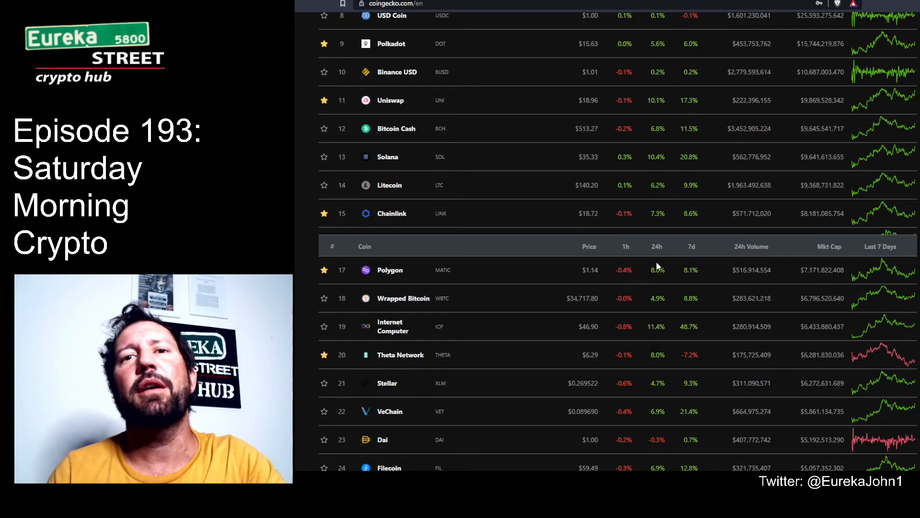
scroll(up, 3)
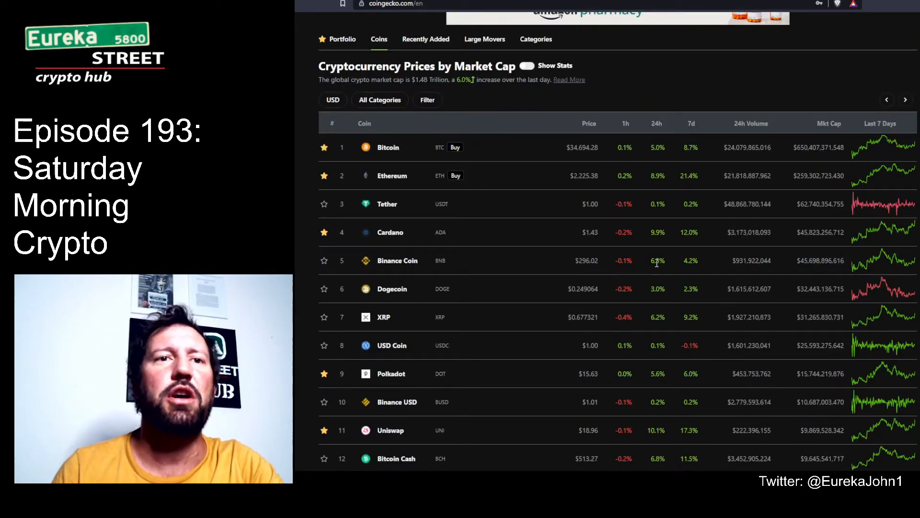
scroll(down, 3)
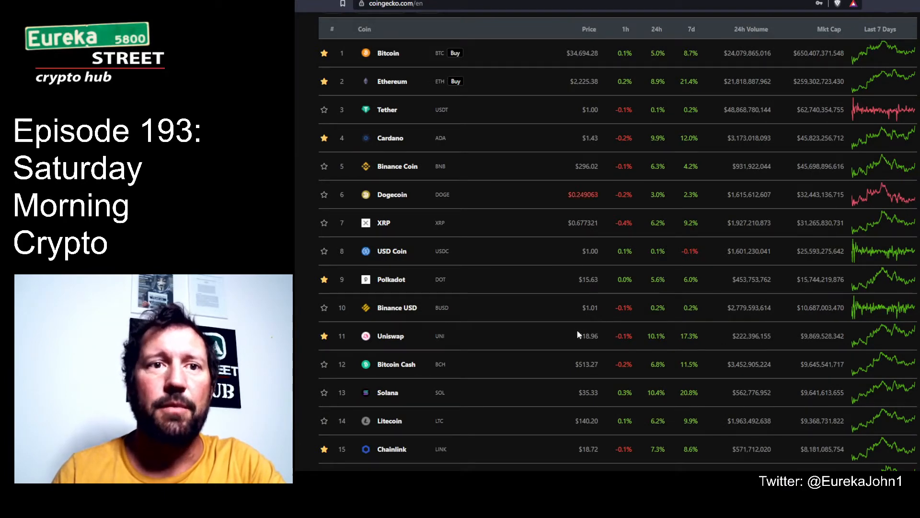
mouse_move(656, 340)
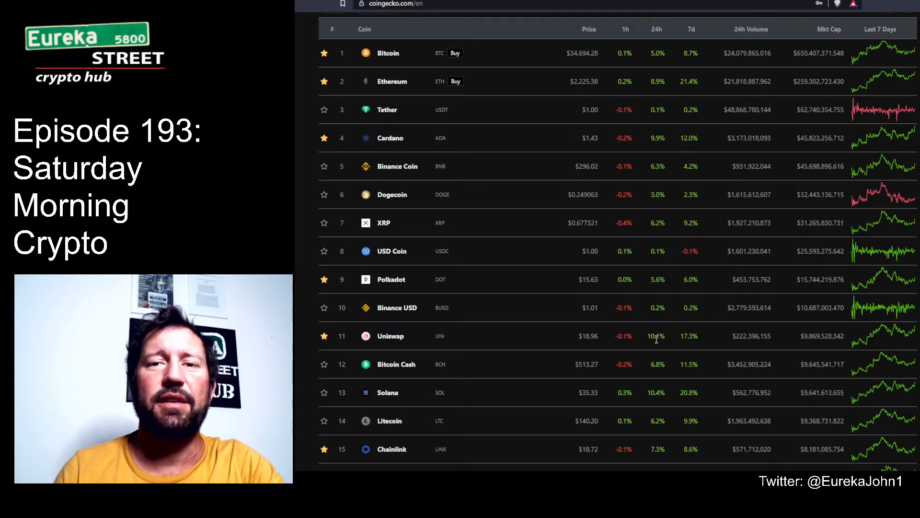
scroll(down, 3)
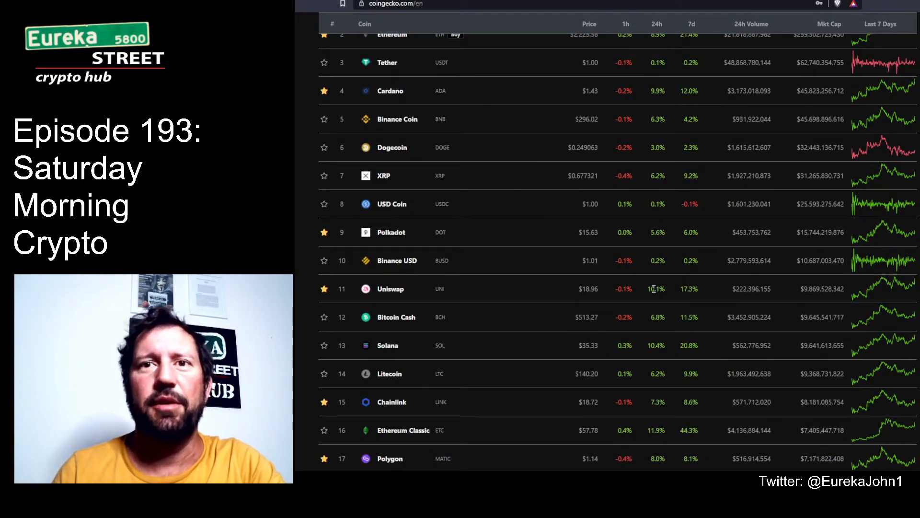
scroll(down, 3)
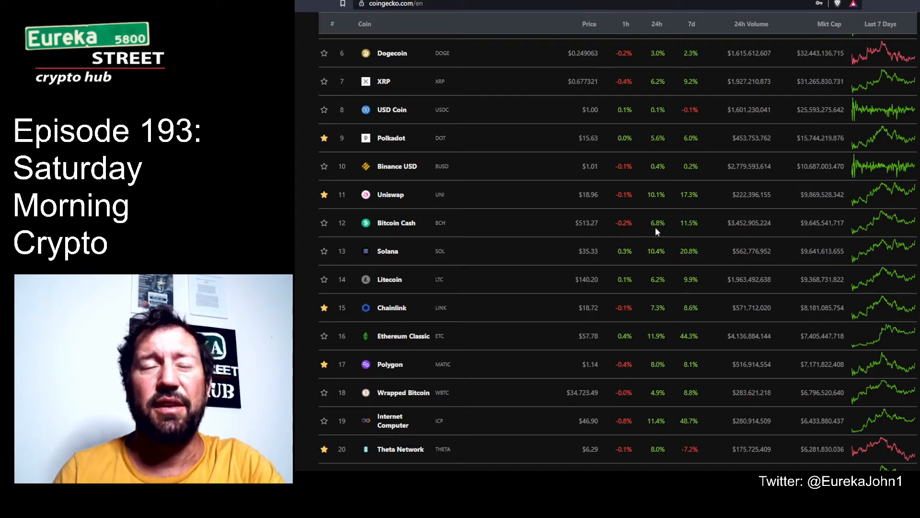
mouse_move(608, 258)
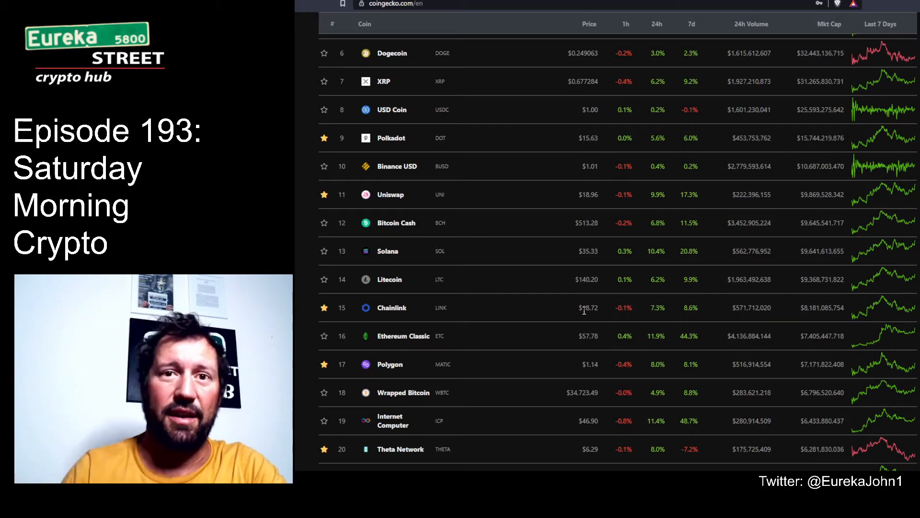
scroll(down, 3)
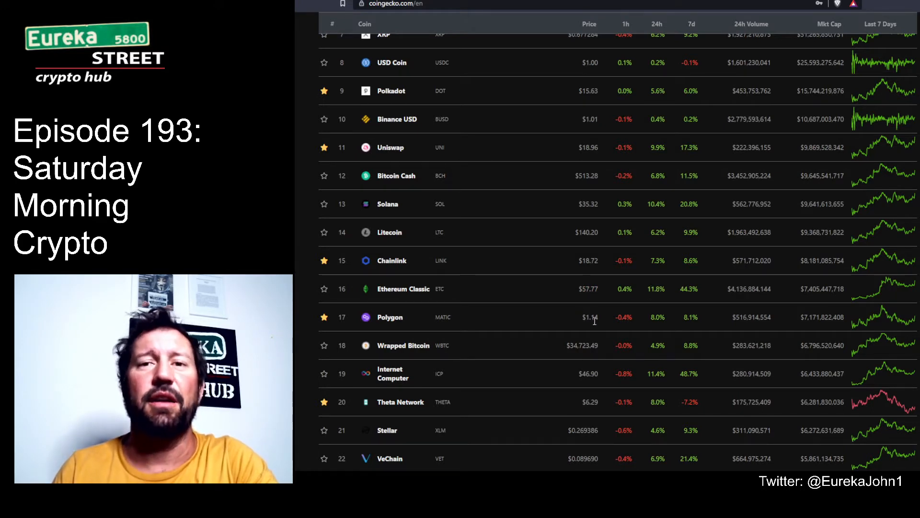
scroll(down, 3)
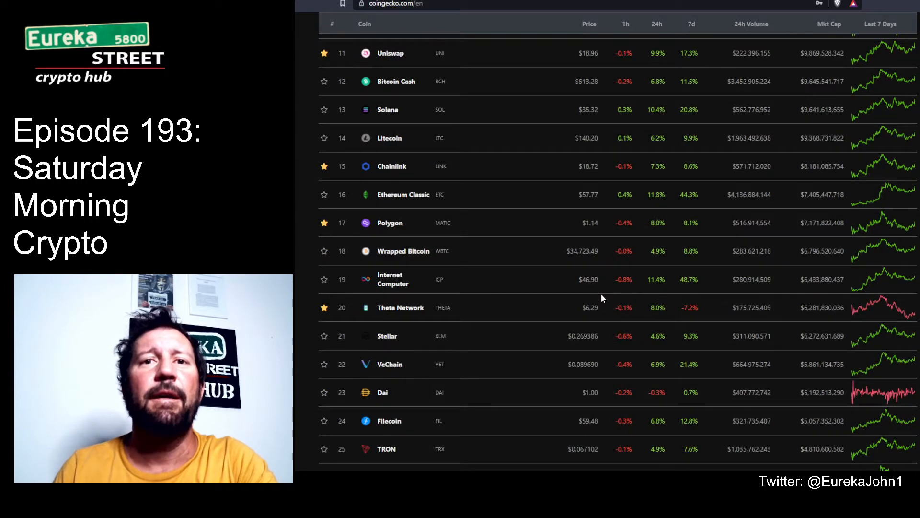
mouse_move(601, 285)
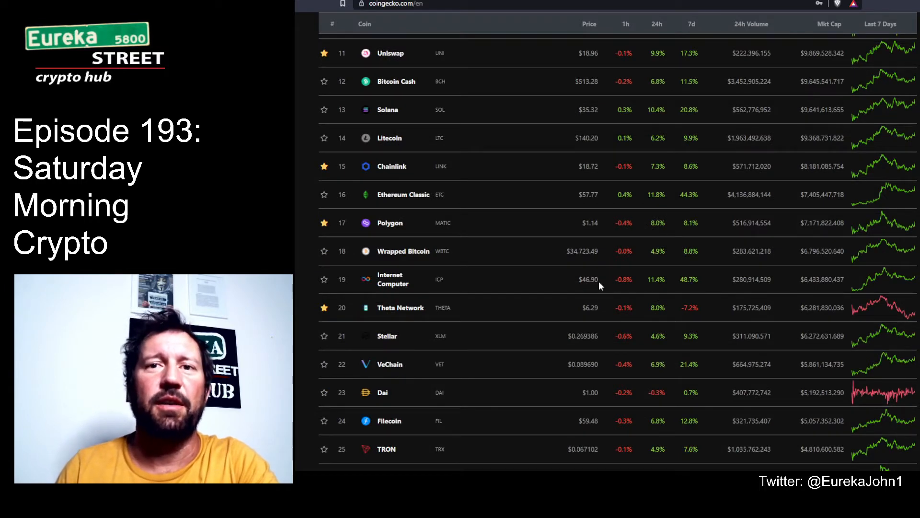
mouse_move(656, 279)
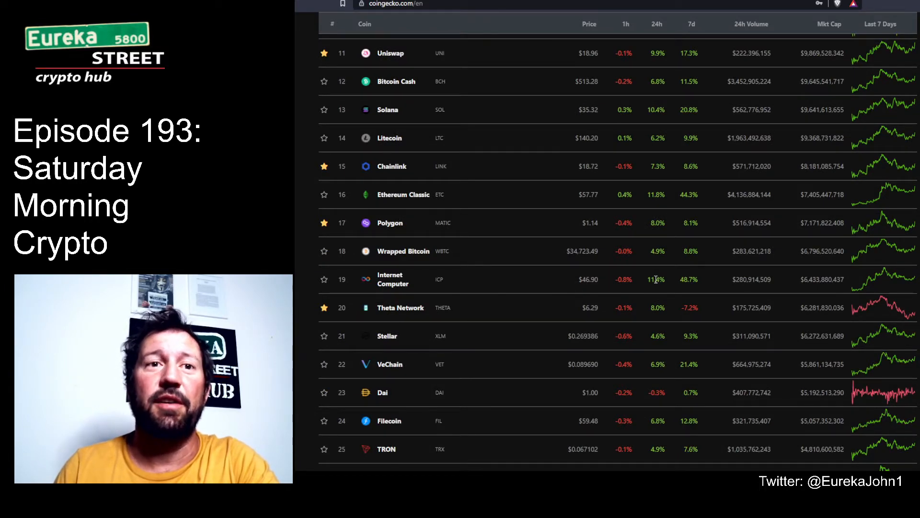
scroll(down, 3)
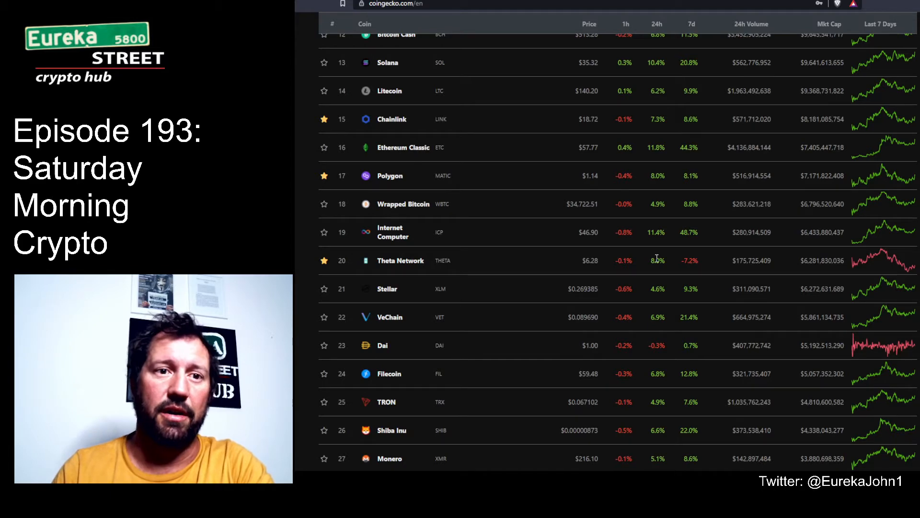
Scroll the CoinGecko ranking table down to the coins placed around 49 to 64
scroll(down, 3)
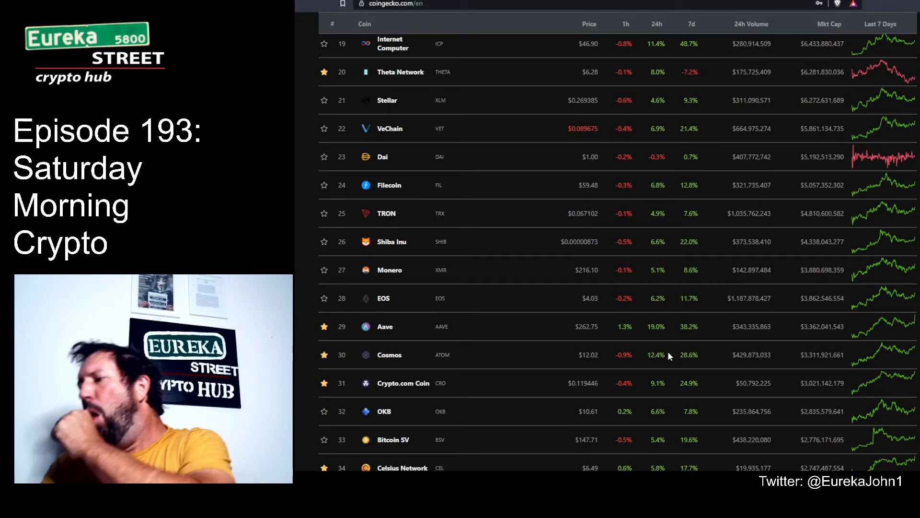
scroll(down, 3)
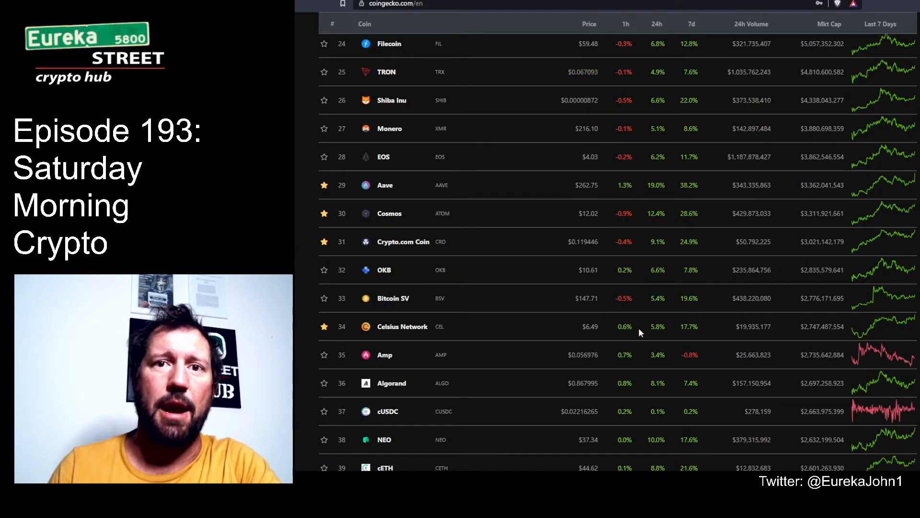
mouse_move(611, 339)
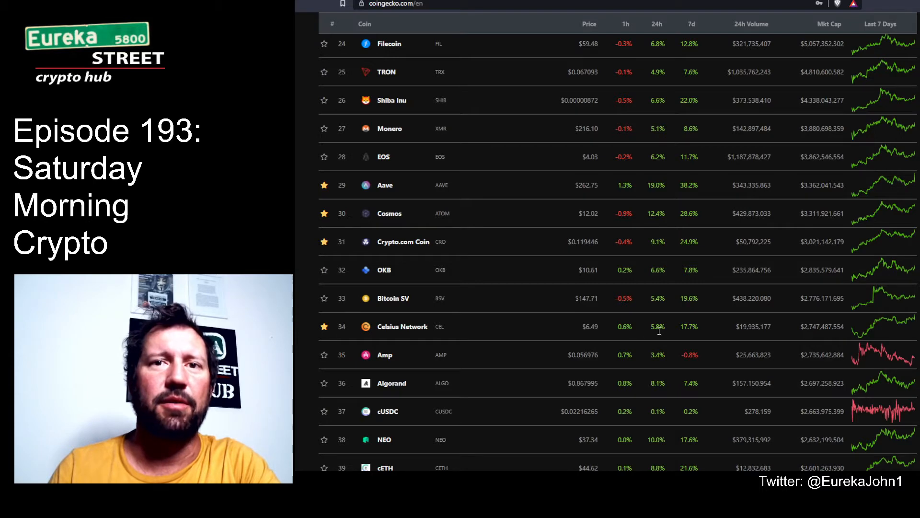
scroll(down, 3)
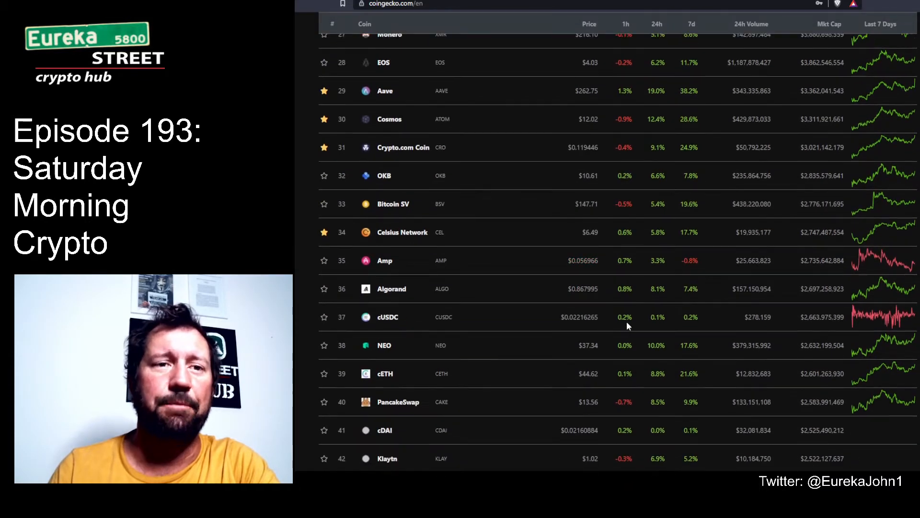
scroll(down, 3)
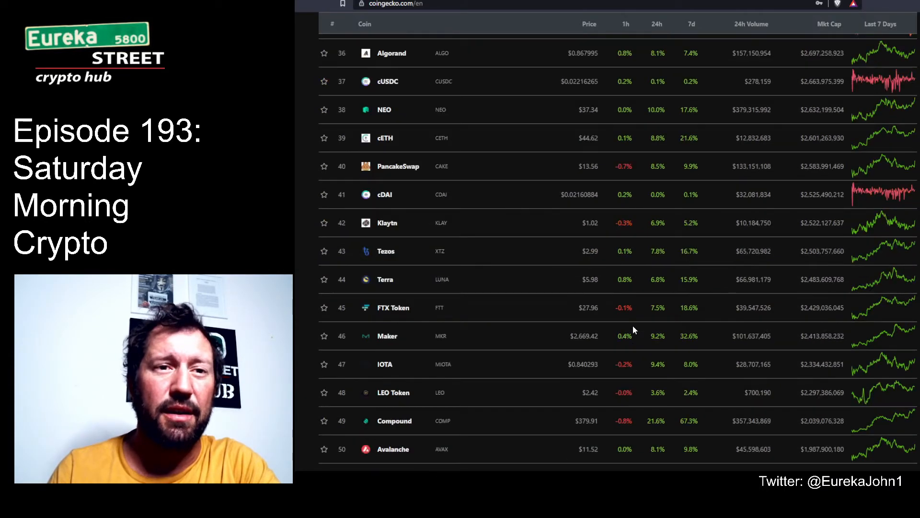
scroll(down, 3)
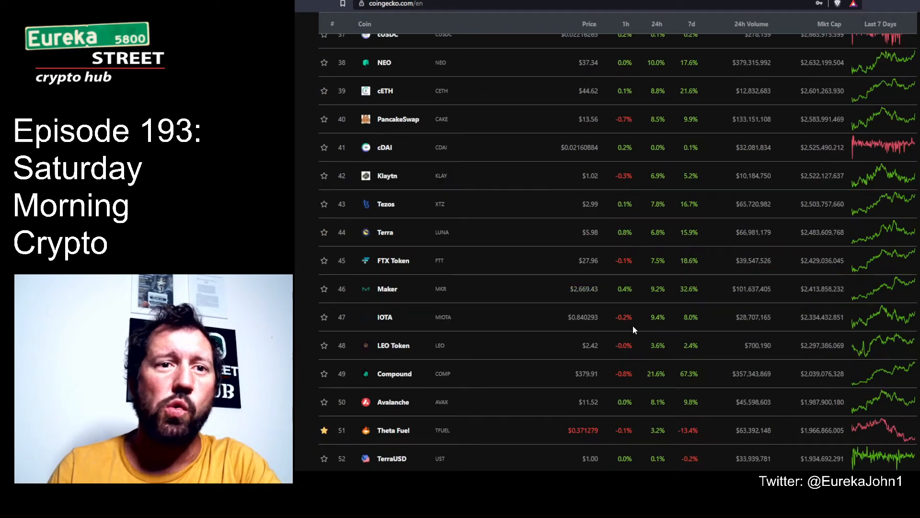
scroll(down, 3)
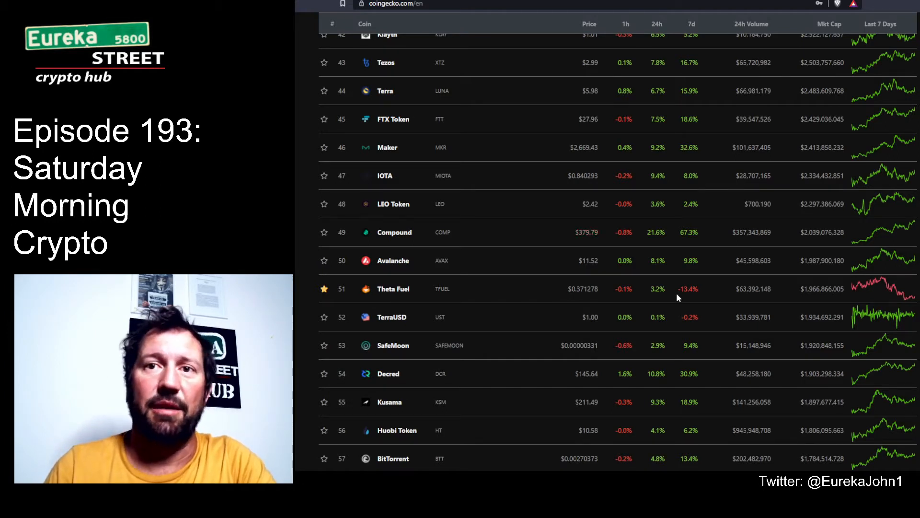
scroll(down, 3)
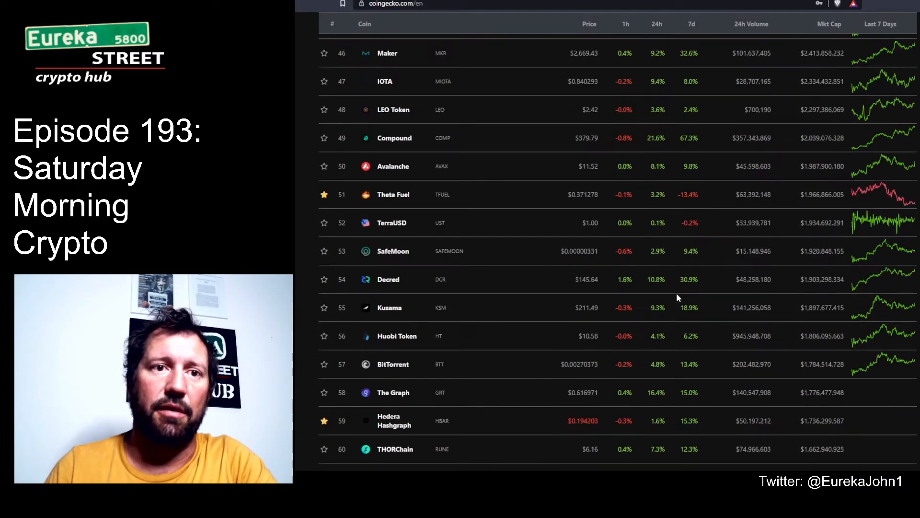
scroll(down, 3)
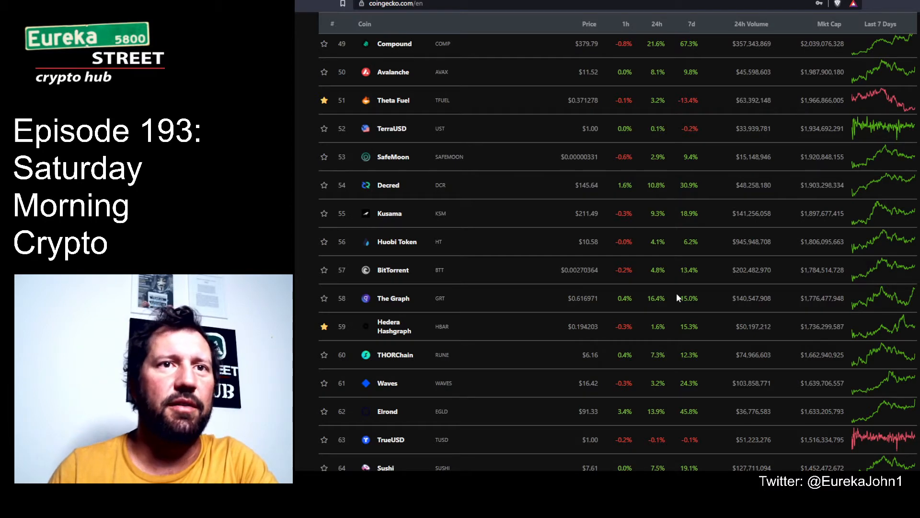
mouse_move(658, 244)
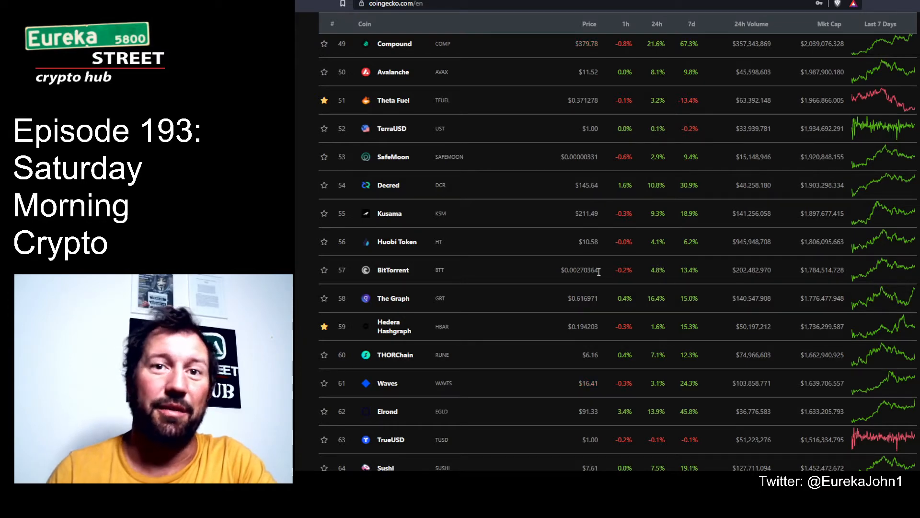
scroll(down, 3)
text(e)
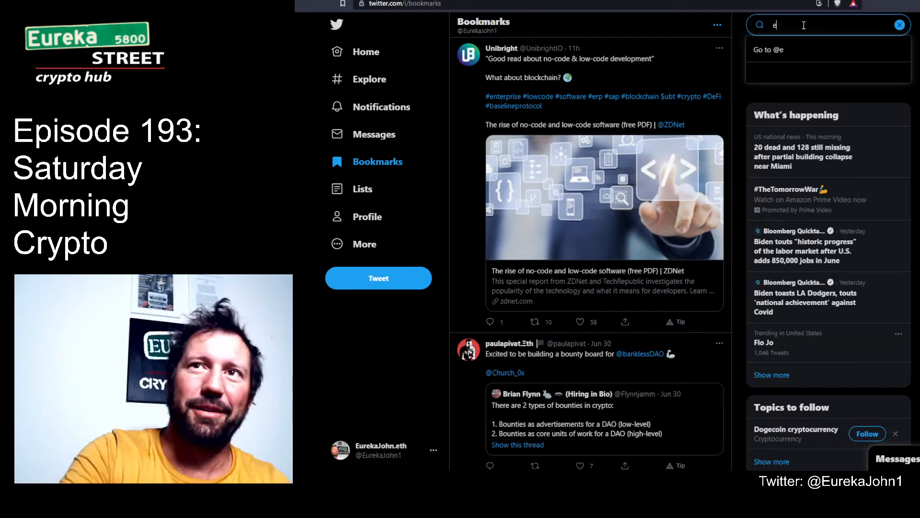
Search Twitter for 'elon' so matching account suggestions appear
text(lon)
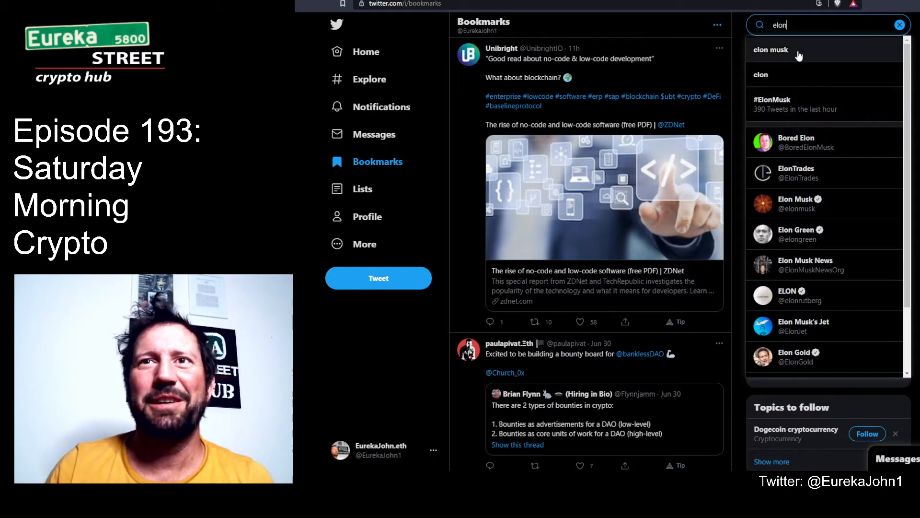
mouse_move(848, 173)
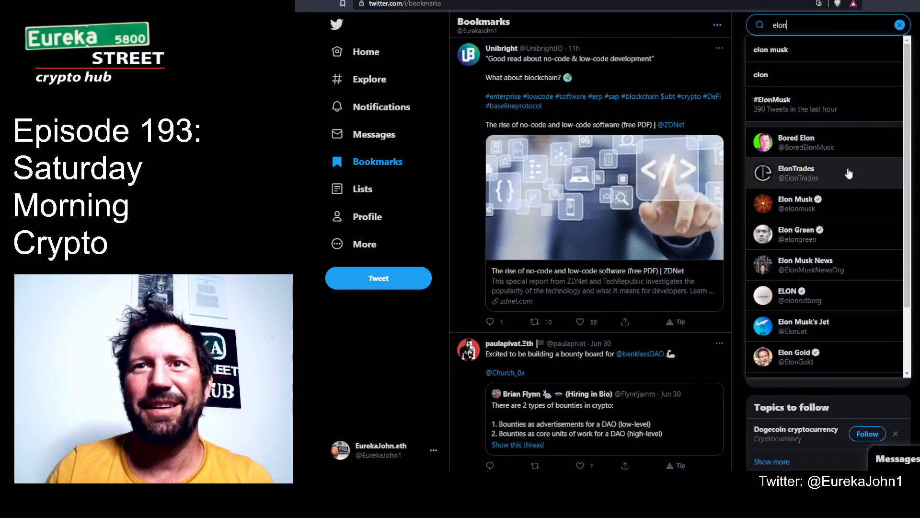
View Elon Musk's verified profile and recent tweets, then go back to the previous page
click(798, 203)
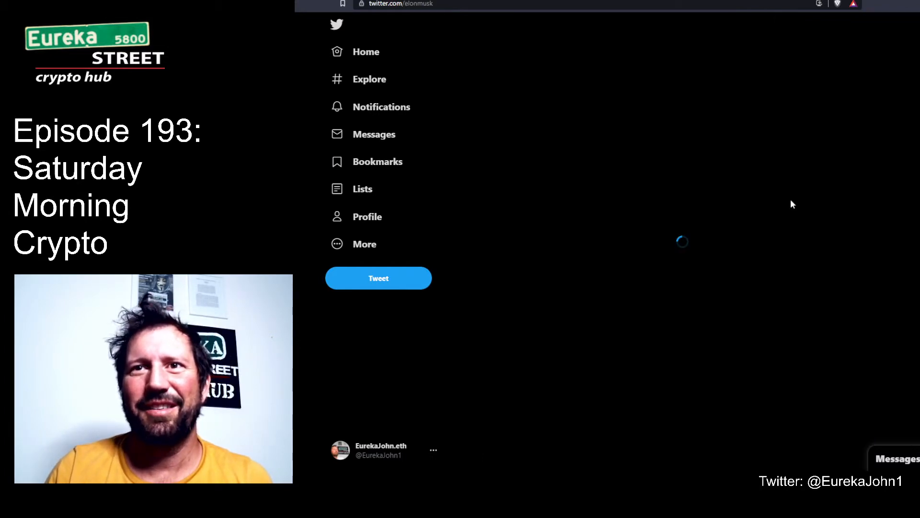
click(367, 216)
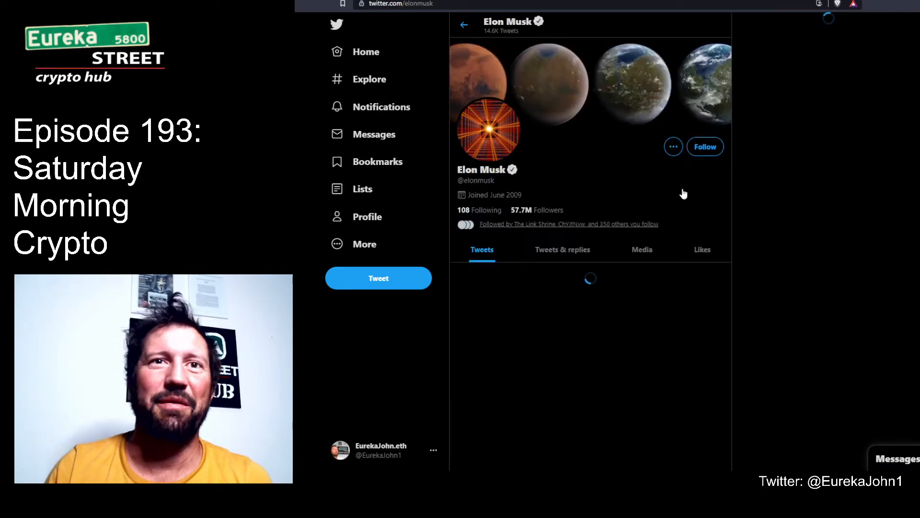
scroll(down, 3)
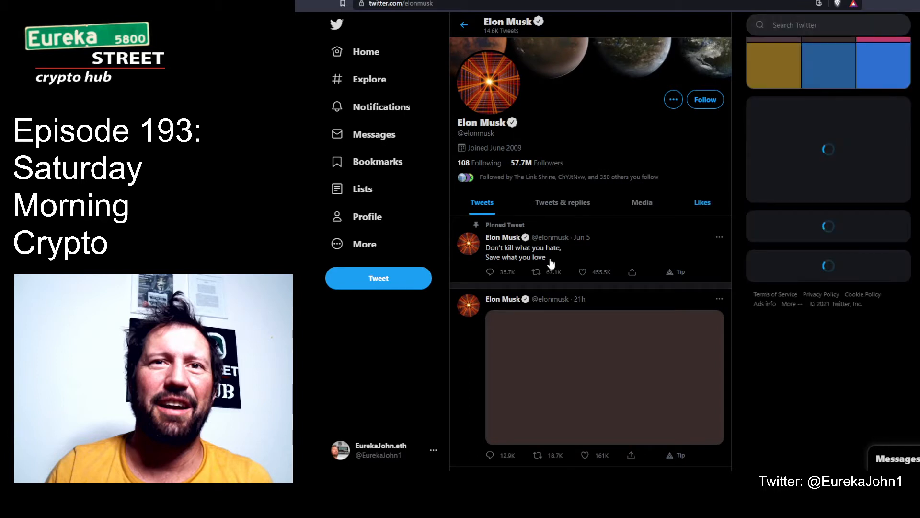
scroll(down, 3)
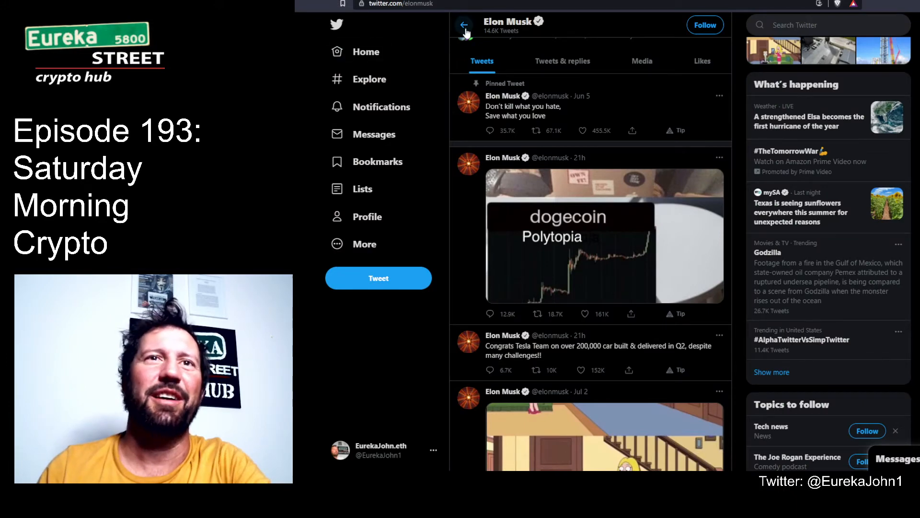
click(378, 161)
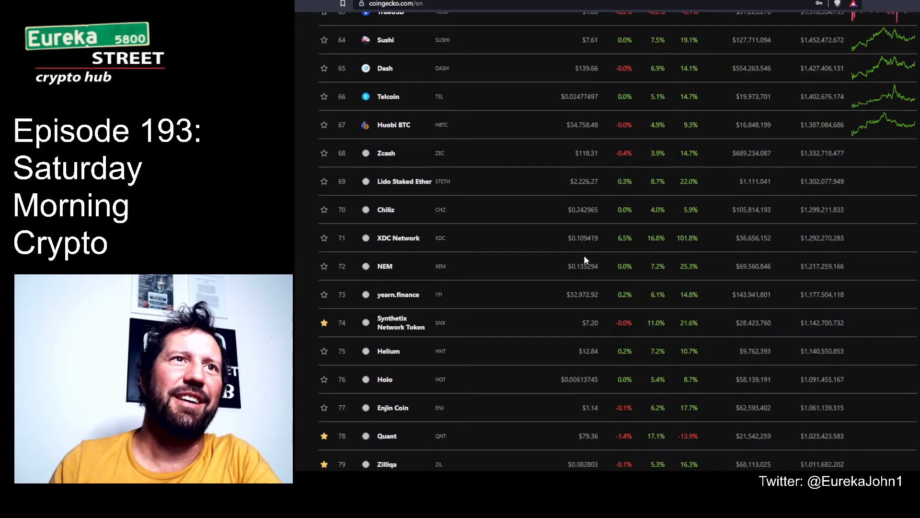
Scroll the ranking down to about rank 97 (xSUSHI), then back toward the top
scroll(down, 3)
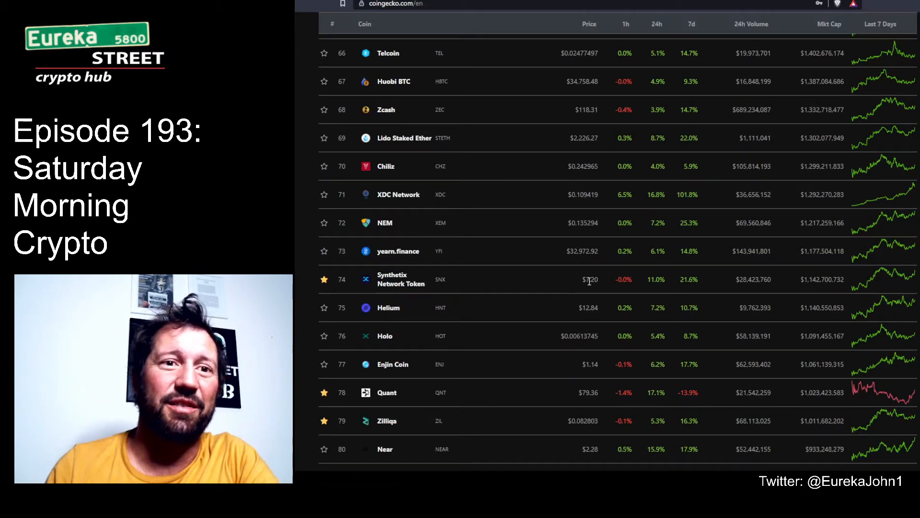
scroll(down, 3)
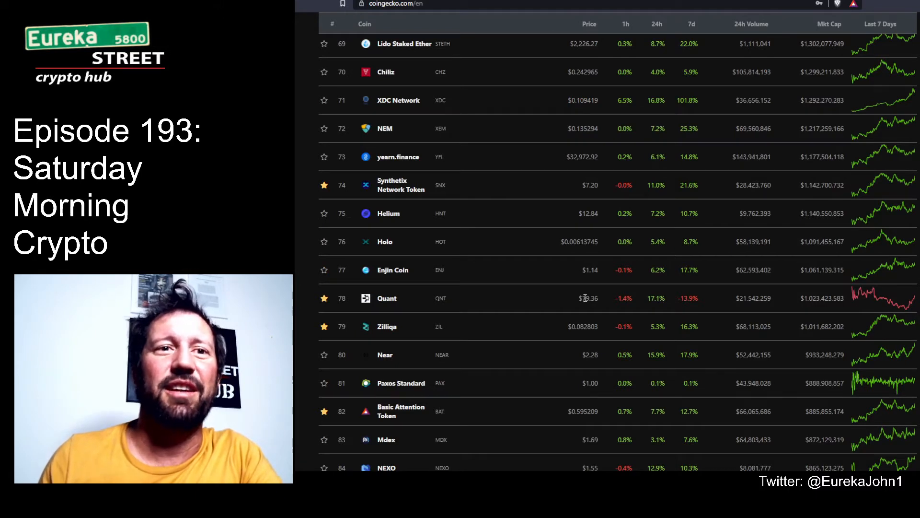
scroll(down, 3)
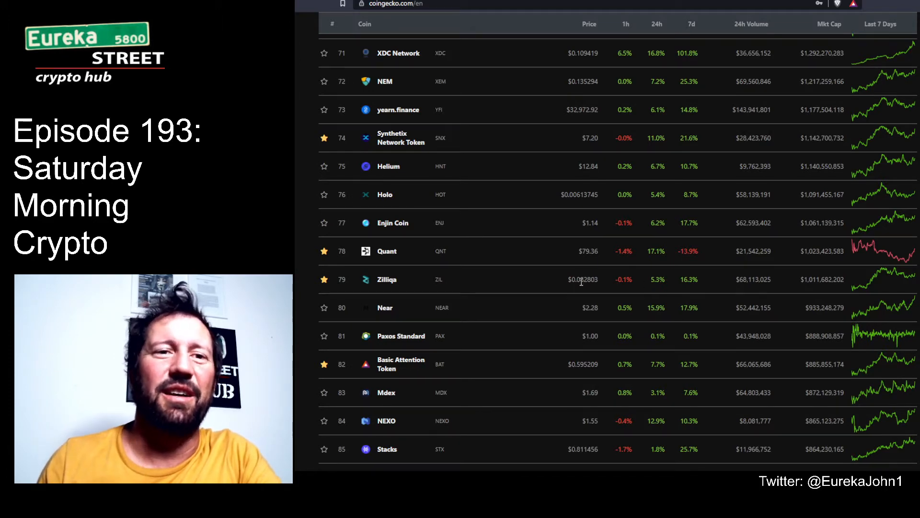
scroll(down, 3)
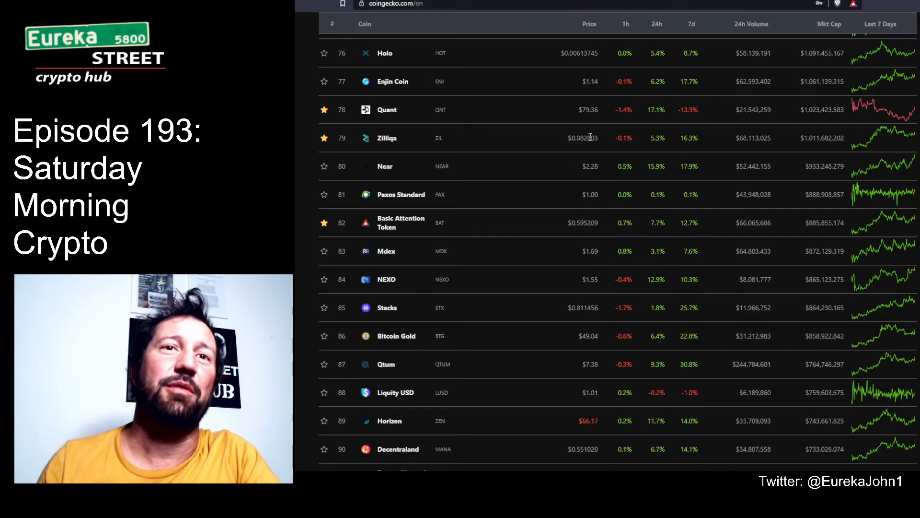
scroll(down, 3)
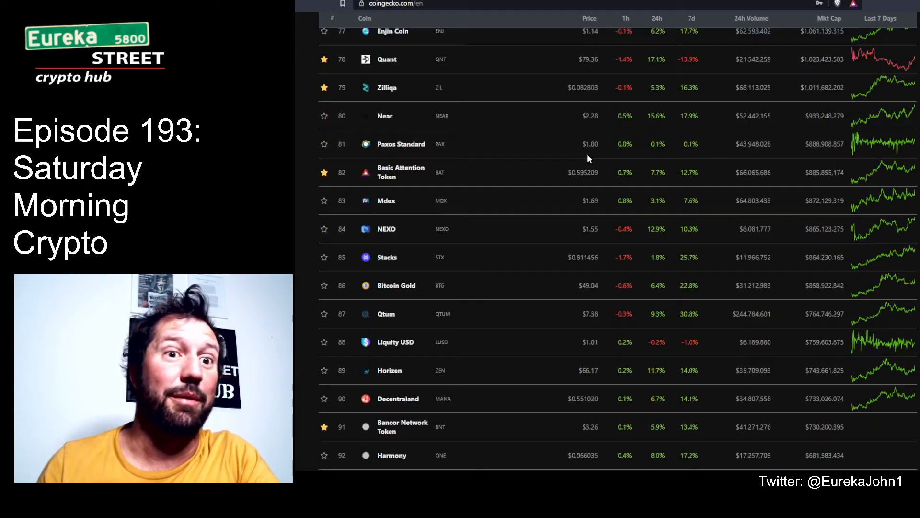
scroll(down, 3)
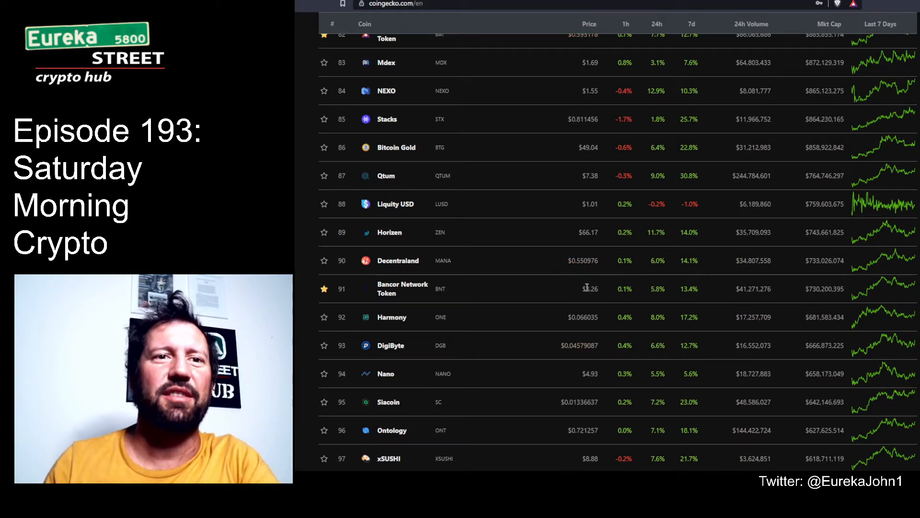
scroll(down, 3)
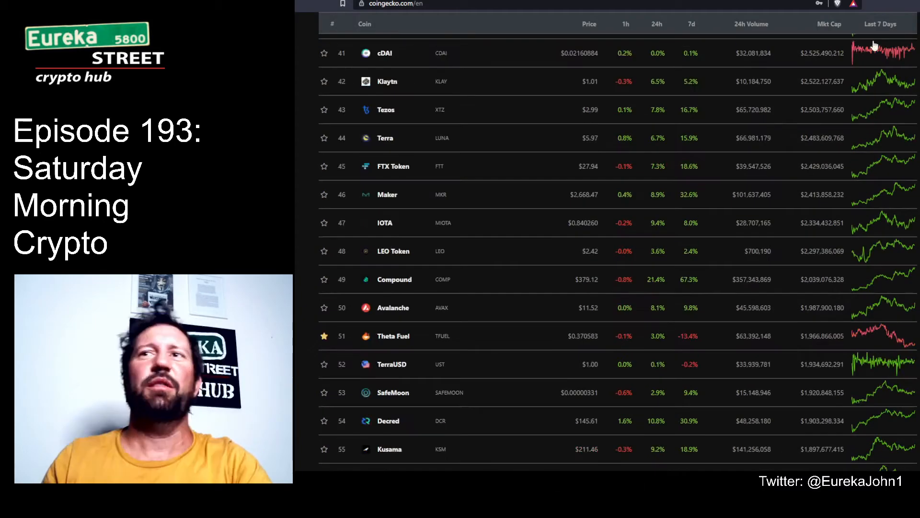
scroll(up, 3)
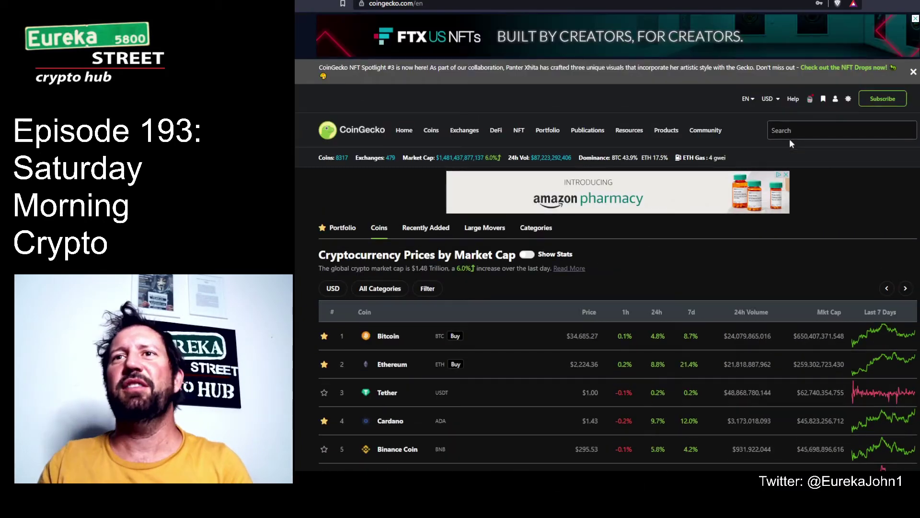
Search CoinGecko for 'scrt' and open the Secret (SCRT) coin page
click(841, 129)
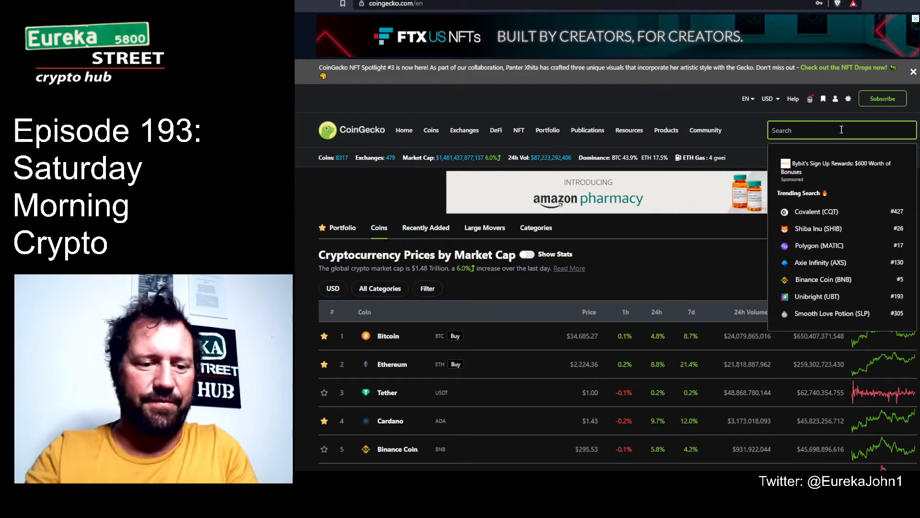
text(scrt)
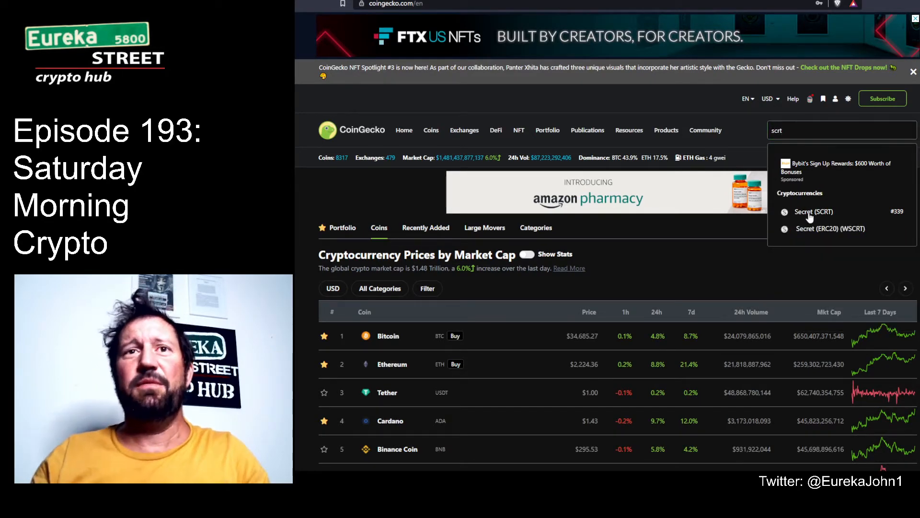
click(815, 212)
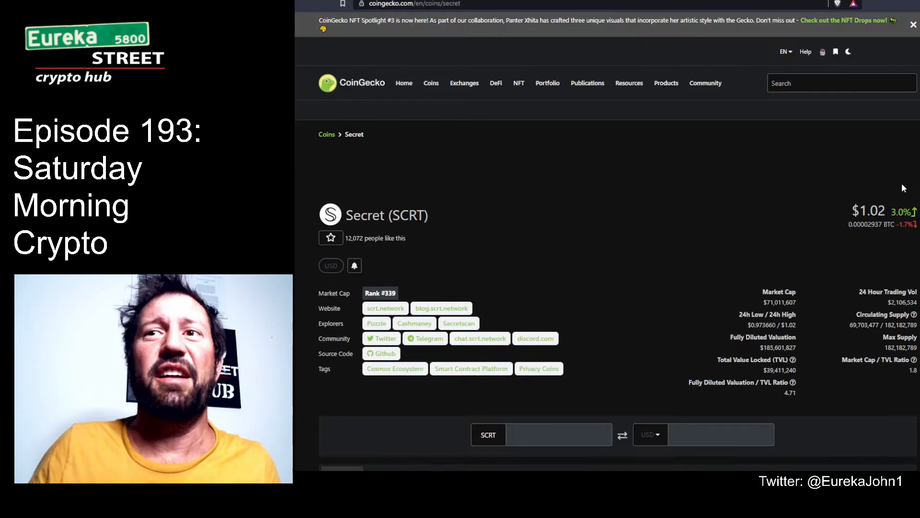
Skim the Secret coin's price and market stats, then start a new coin search
scroll(down, 3)
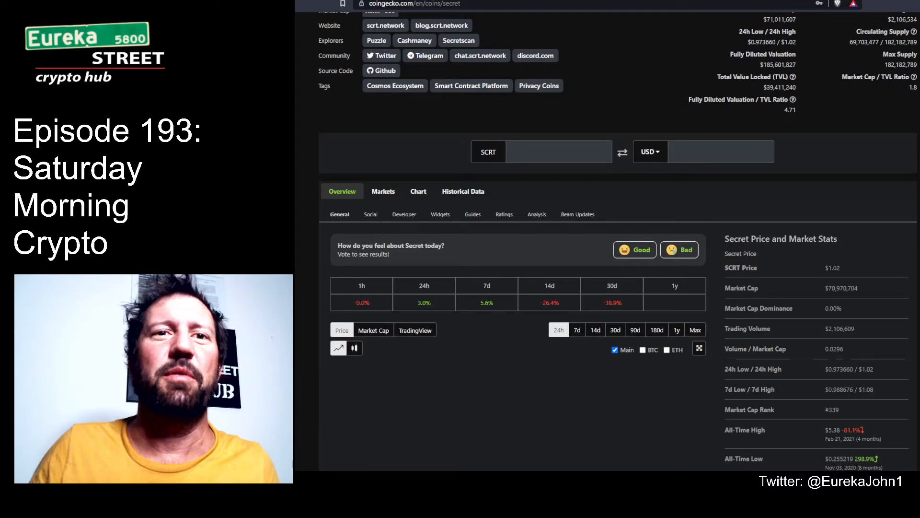
scroll(up, 3)
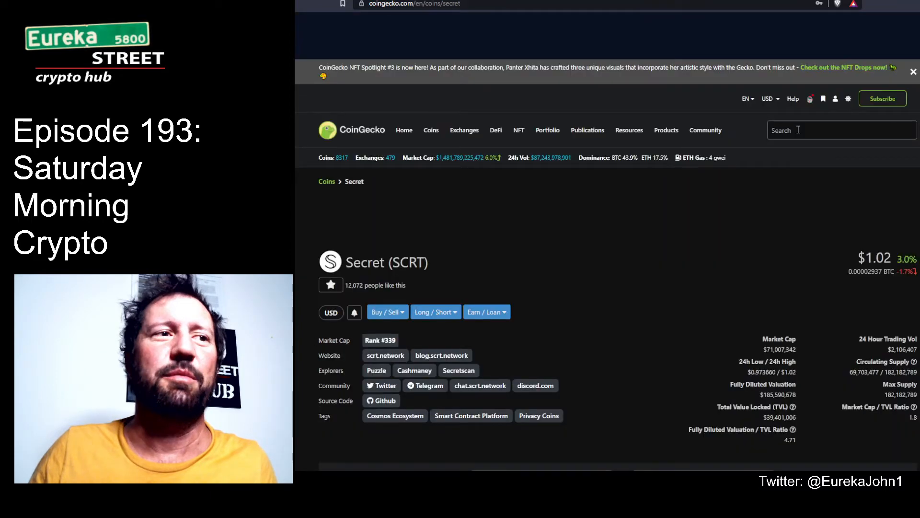
click(841, 130)
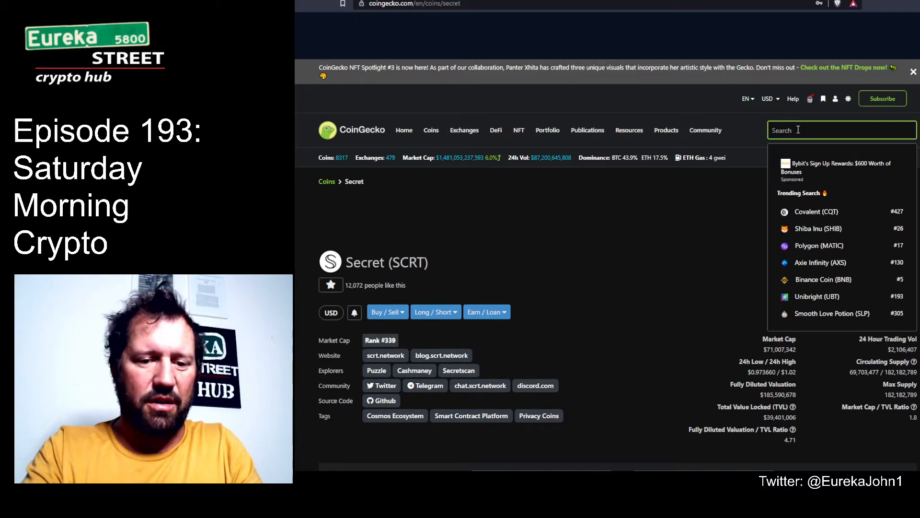
Search CoinGecko for 'ubt' and choose Unibright (UBT) from the results
text(ubt)
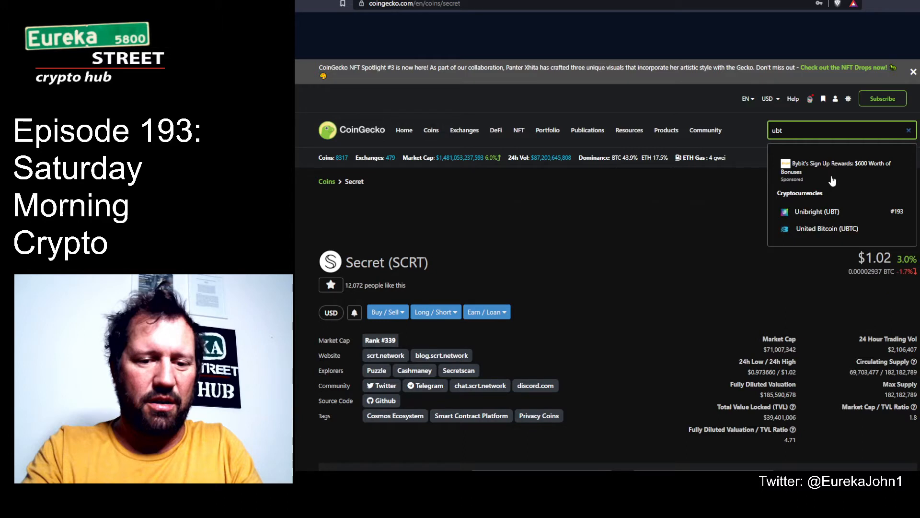
mouse_move(807, 218)
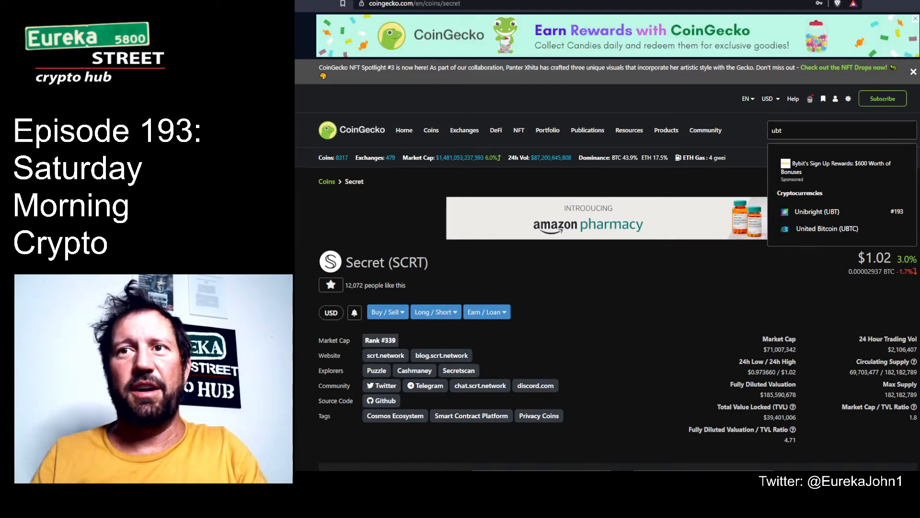
click(816, 211)
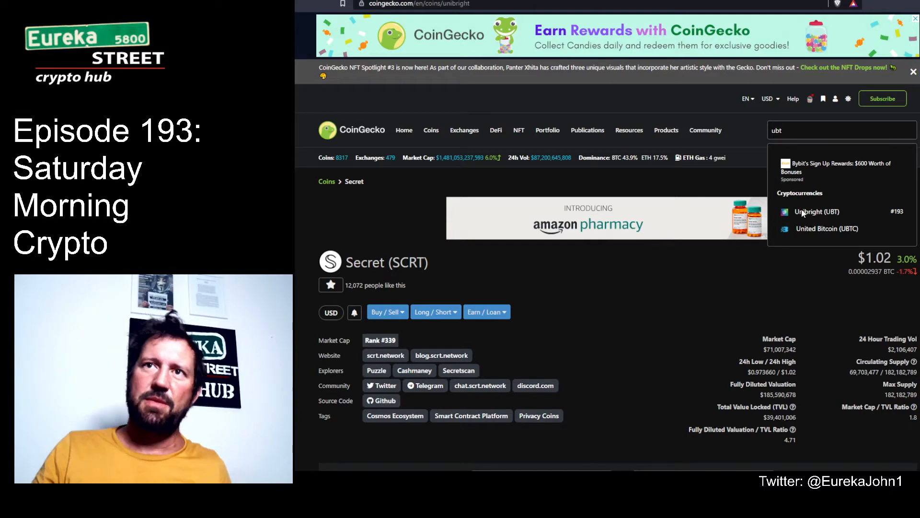
Open the Unibright (UBT) page and scroll to its price and market stats
click(816, 211)
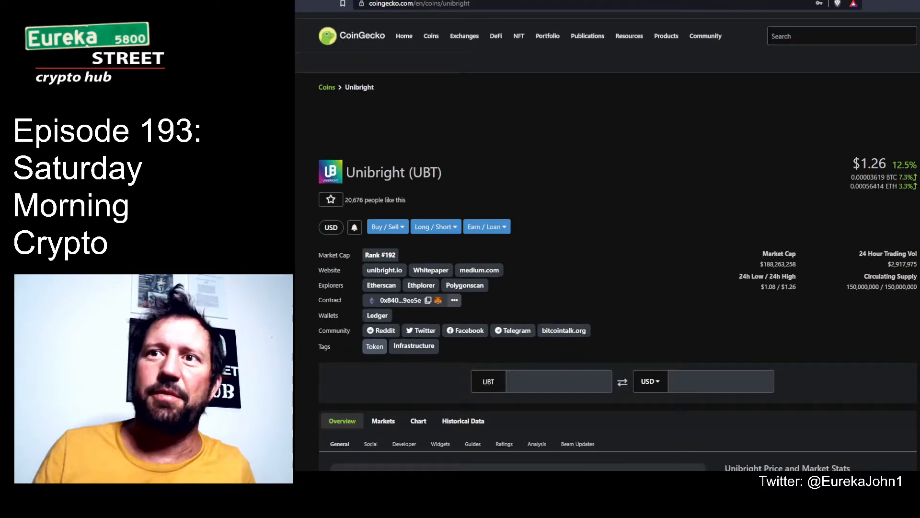
scroll(down, 3)
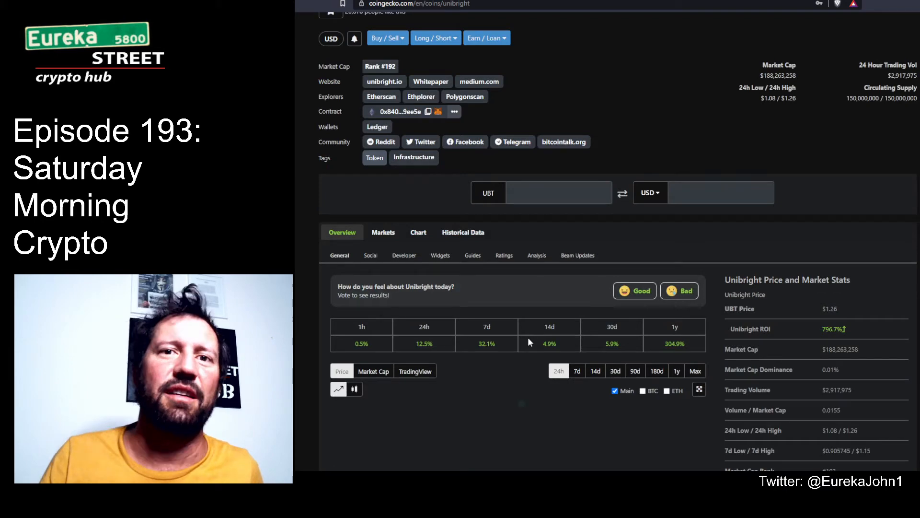
mouse_move(469, 337)
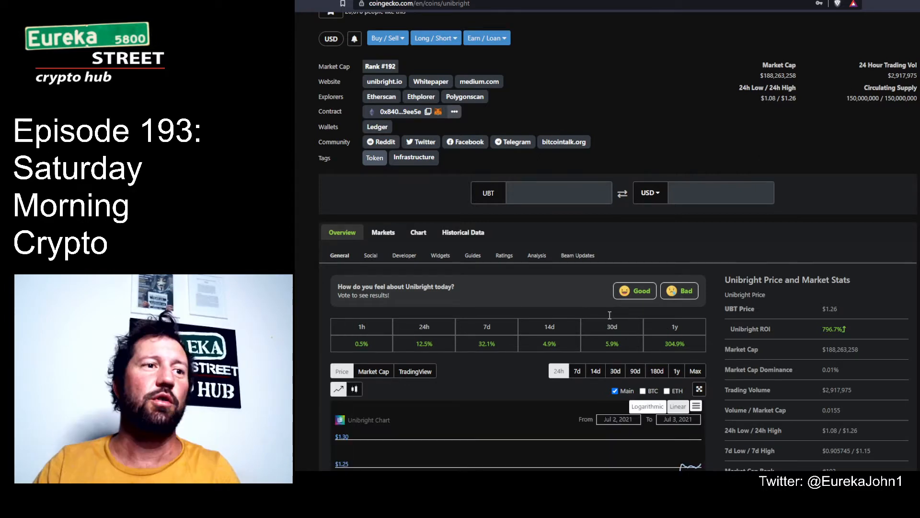
mouse_move(595, 314)
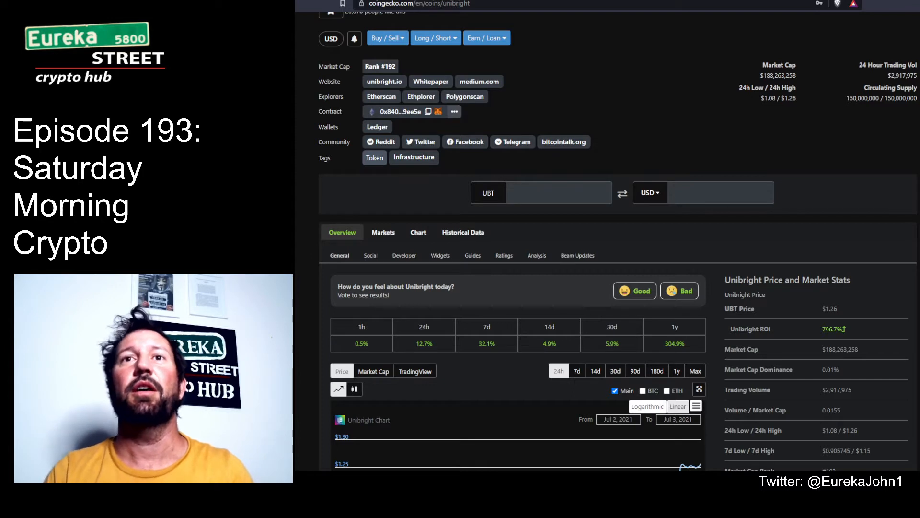
mouse_move(669, 361)
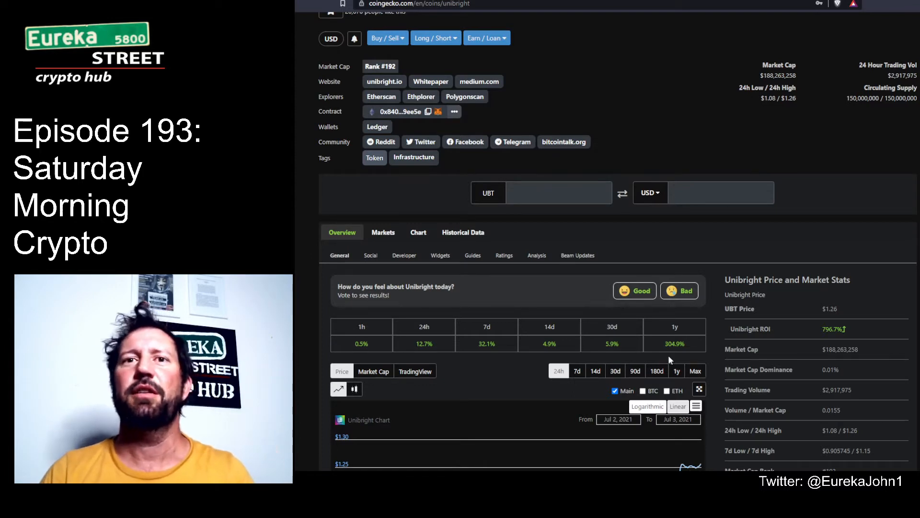
mouse_move(915, 246)
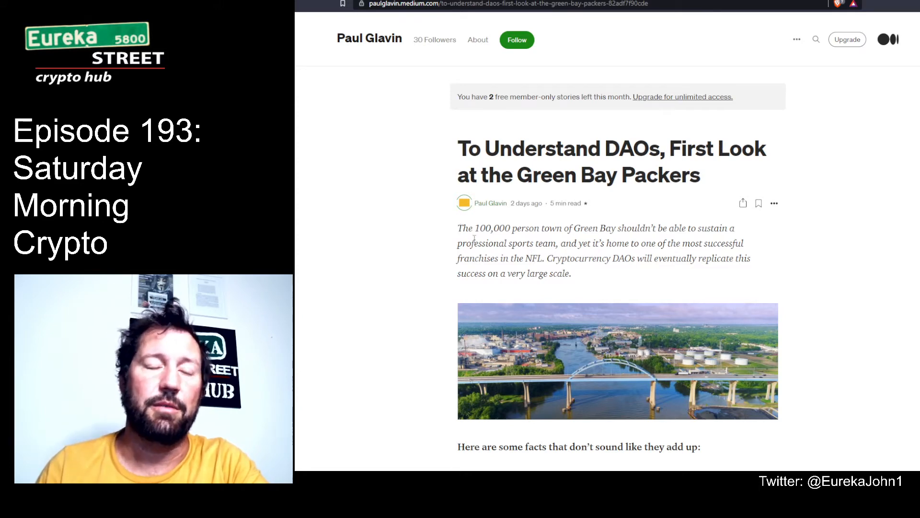
mouse_move(592, 273)
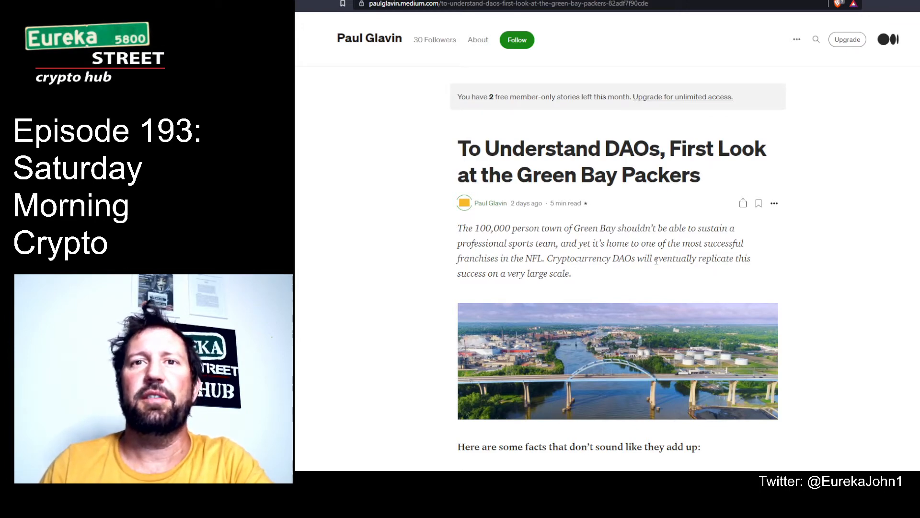
mouse_move(625, 277)
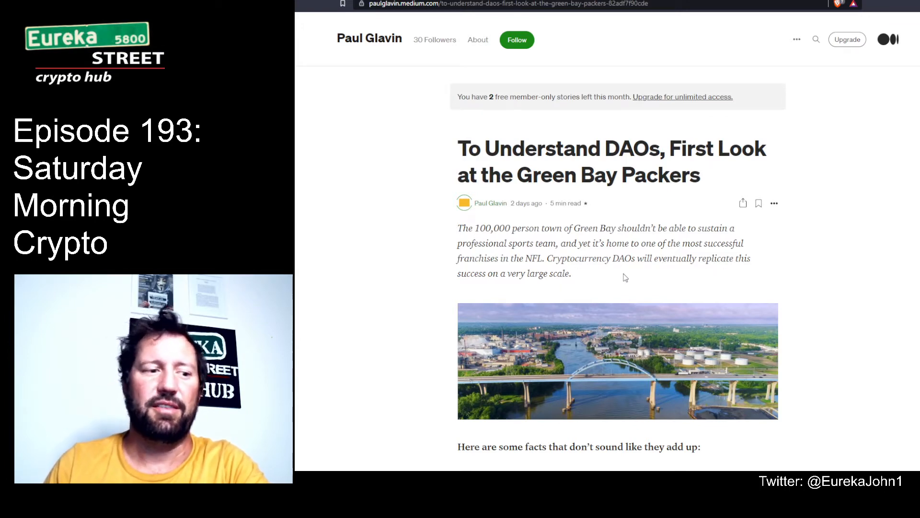
mouse_move(814, 271)
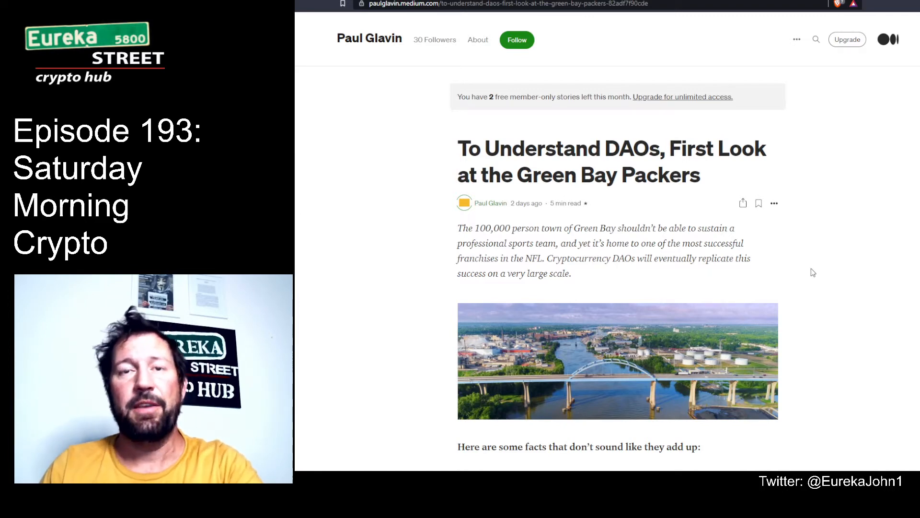
scroll(down, 3)
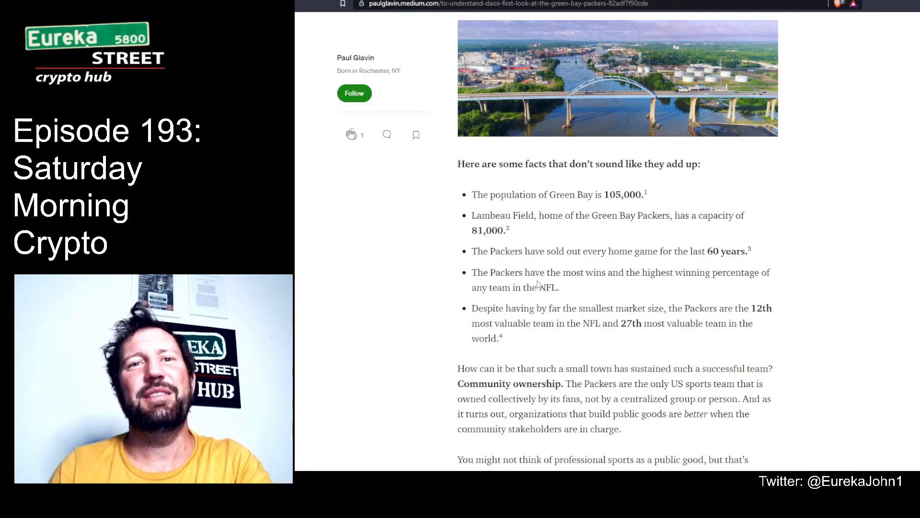
mouse_move(575, 287)
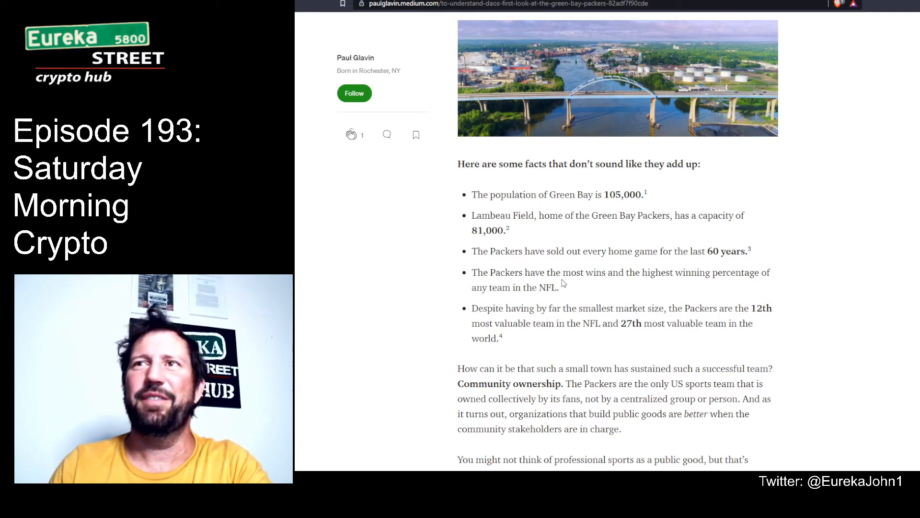
mouse_move(614, 300)
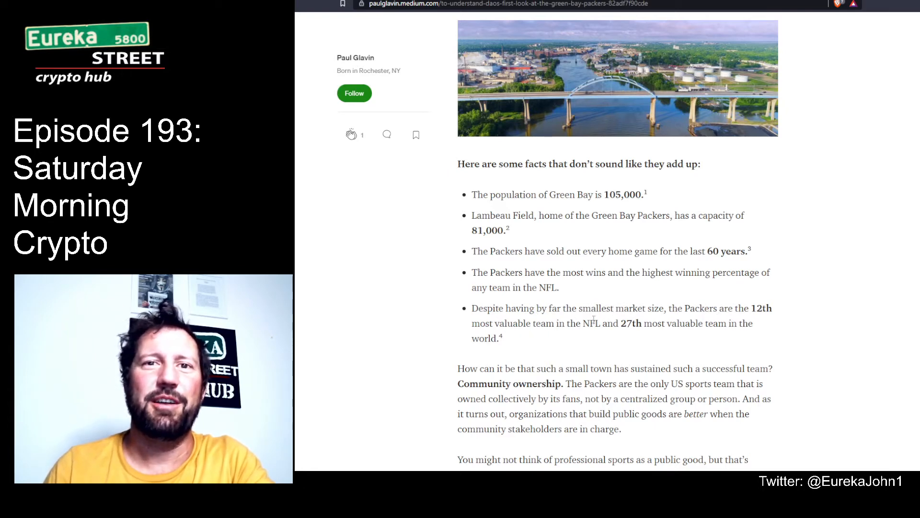
mouse_move(699, 341)
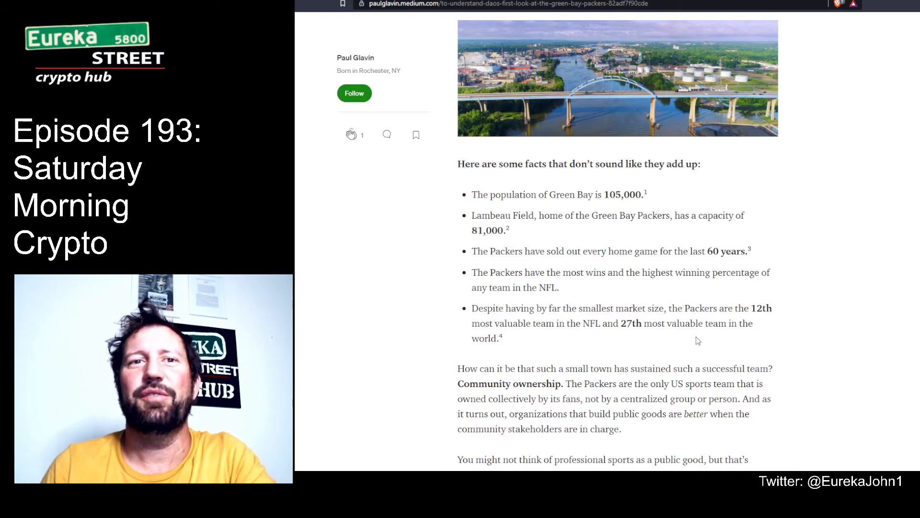
scroll(down, 3)
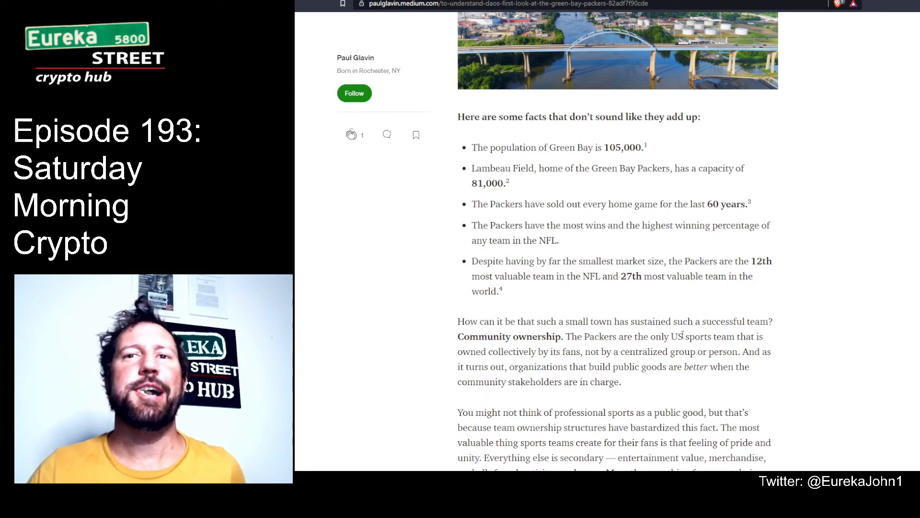
Scroll the Medium article to the Packers community-ownership passage and the paragraphs after it
scroll(down, 3)
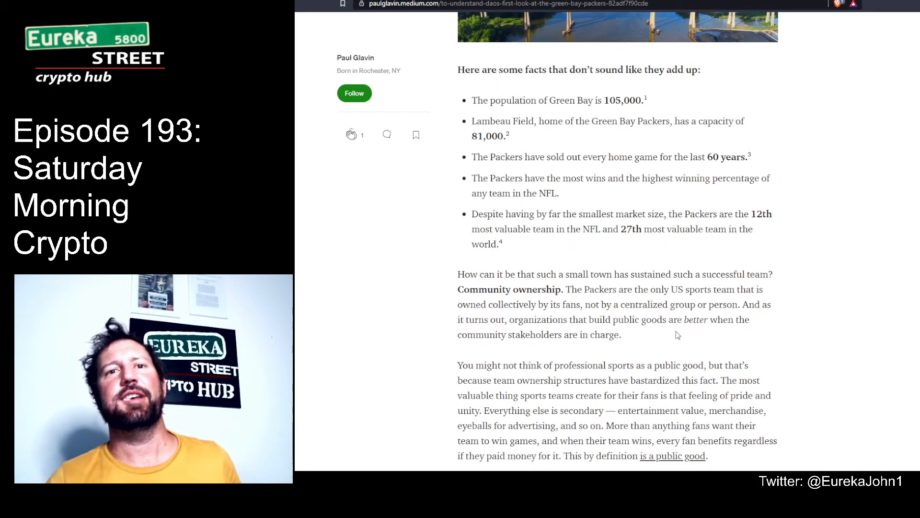
scroll(down, 3)
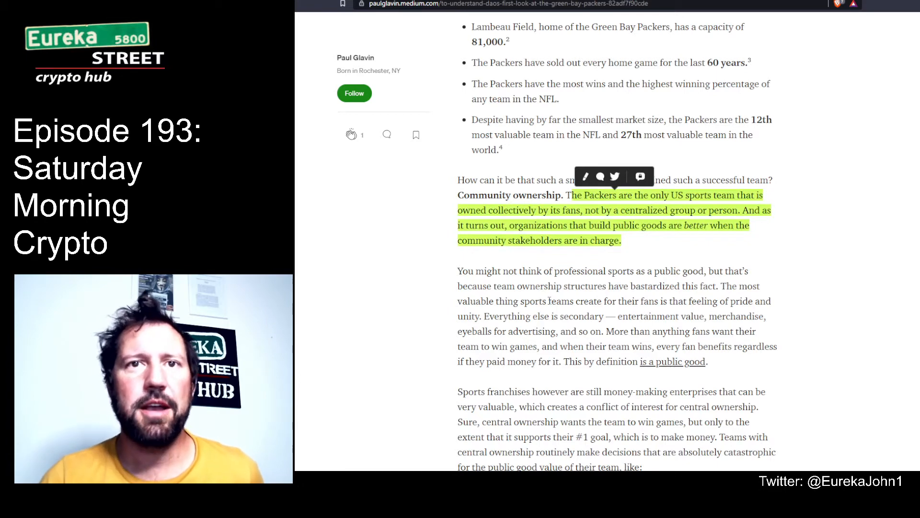
scroll(down, 3)
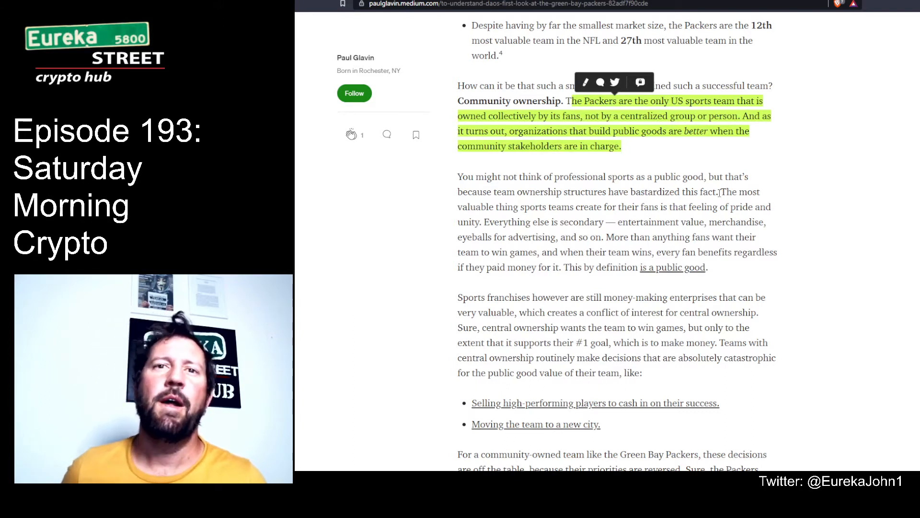
mouse_move(821, 234)
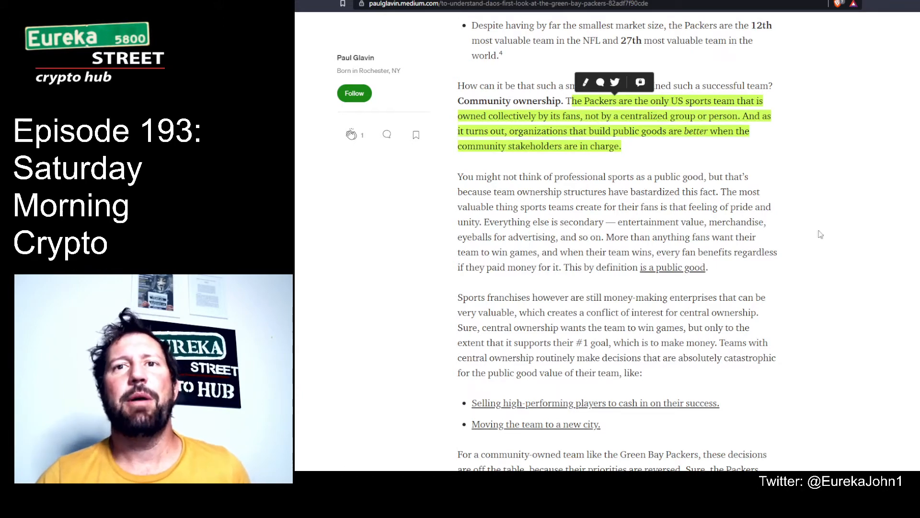
mouse_move(731, 281)
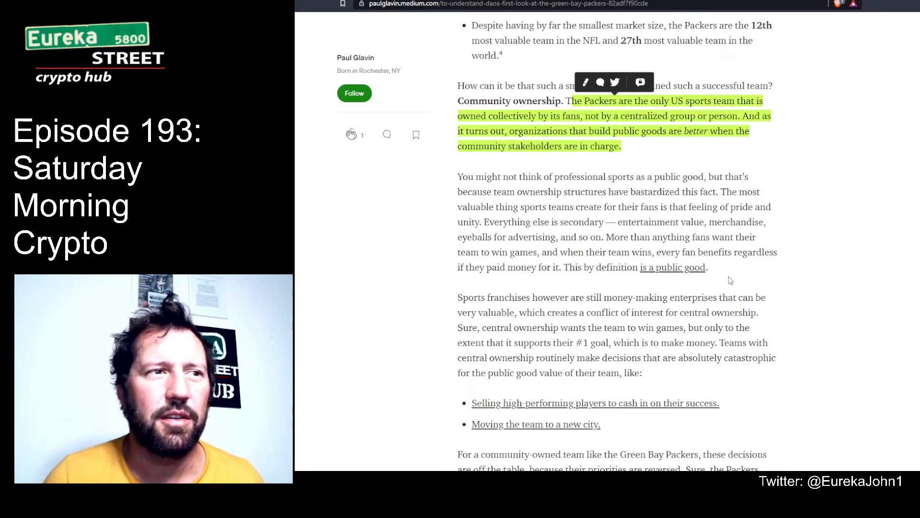
Scroll further to the central-ownership and Packers share-ownership paragraphs
scroll(down, 3)
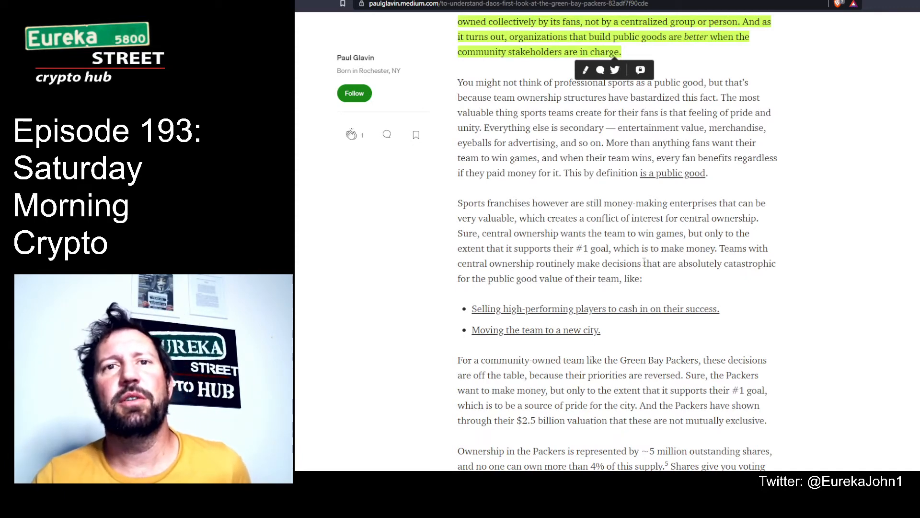
mouse_move(777, 284)
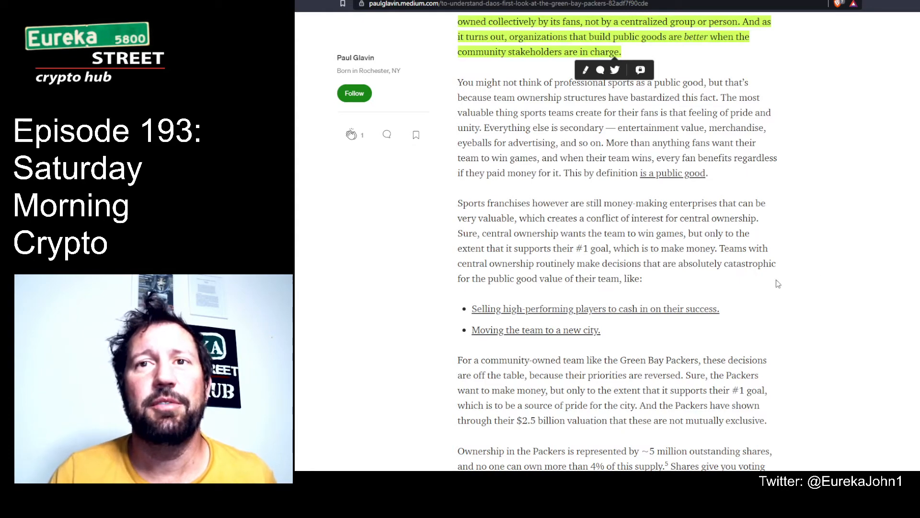
mouse_move(732, 280)
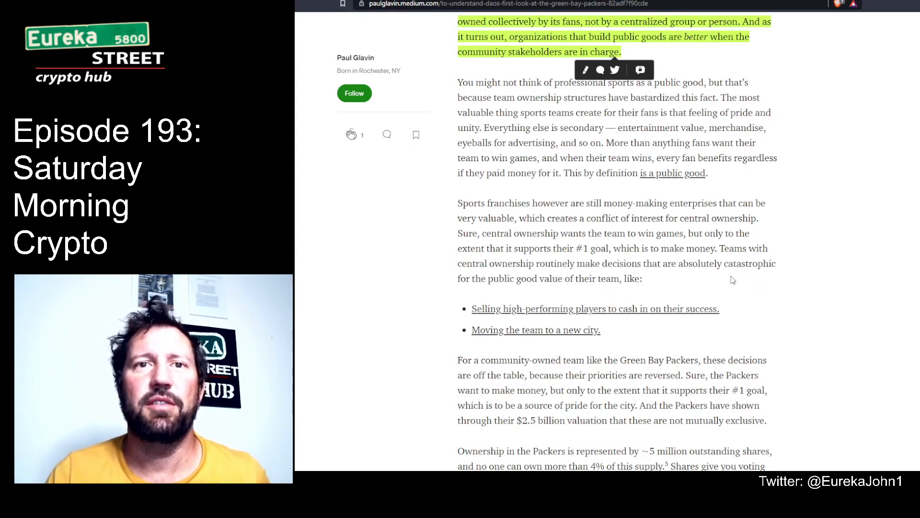
scroll(down, 3)
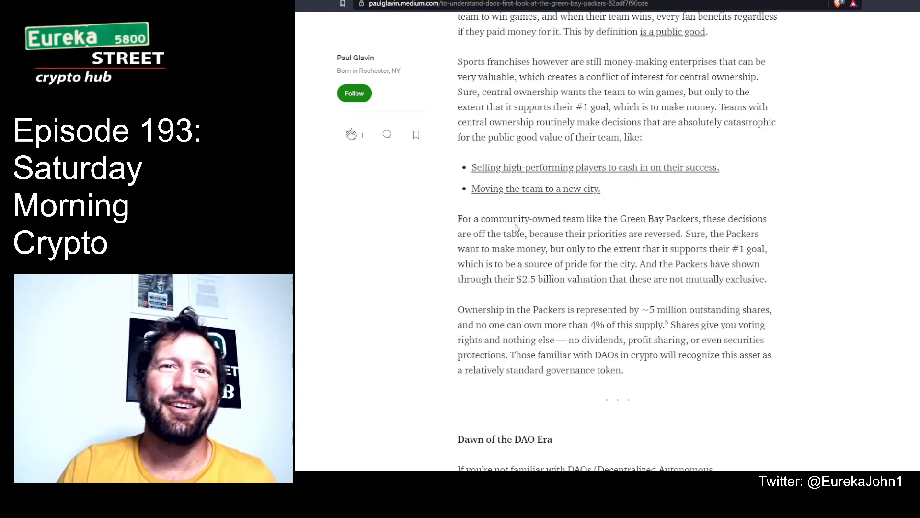
mouse_move(506, 211)
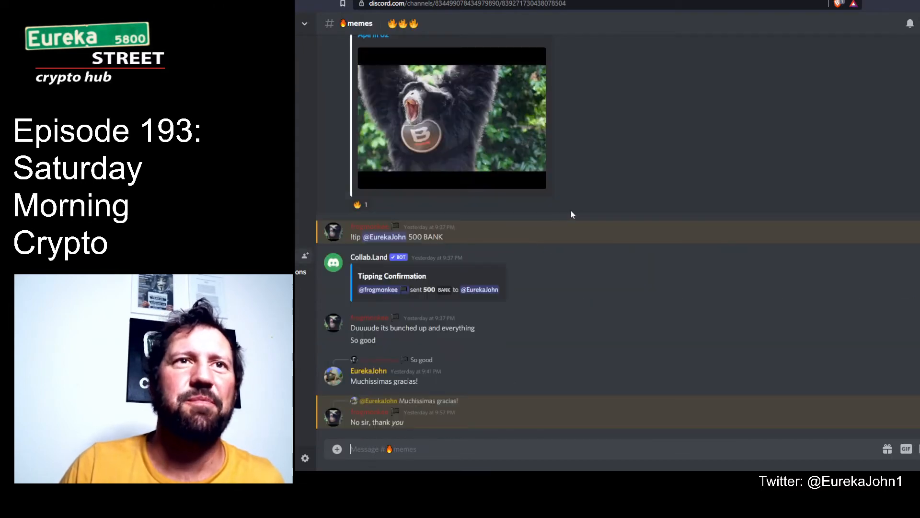
Open the ape meme image from the #memes channel at full size
click(452, 117)
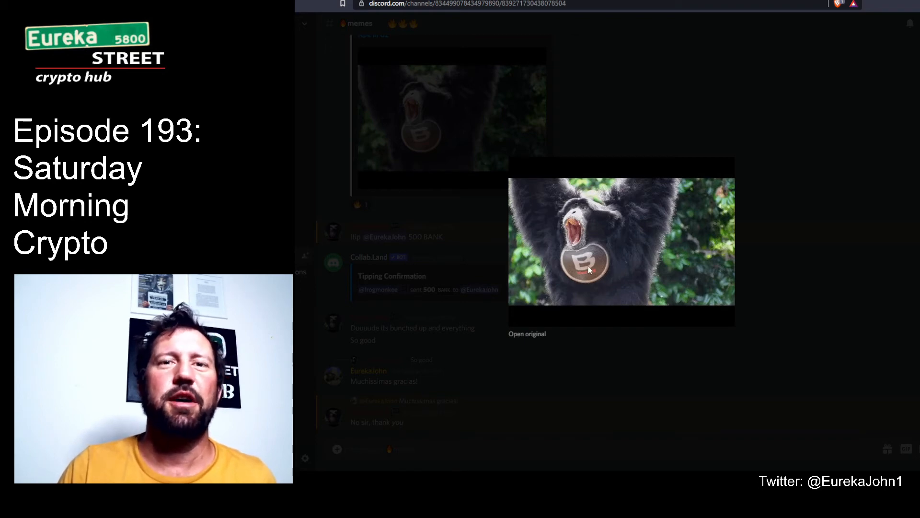
mouse_move(810, 227)
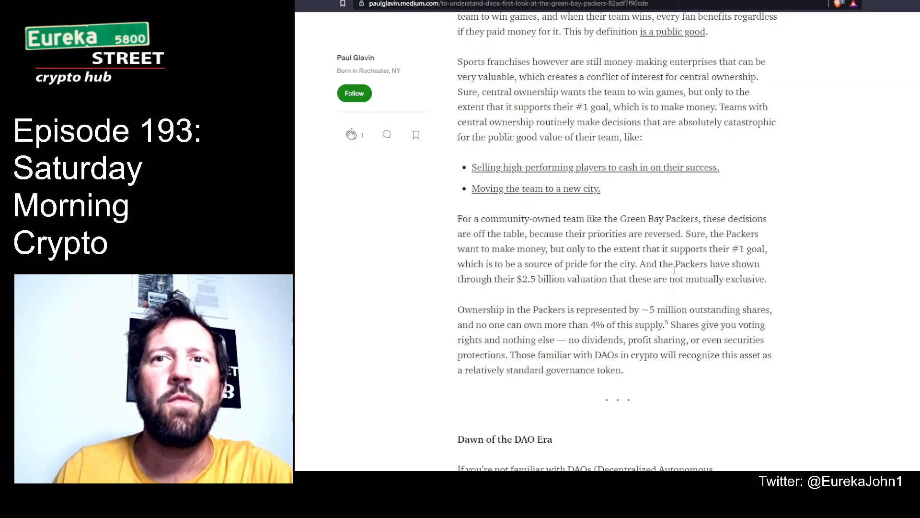
mouse_move(592, 278)
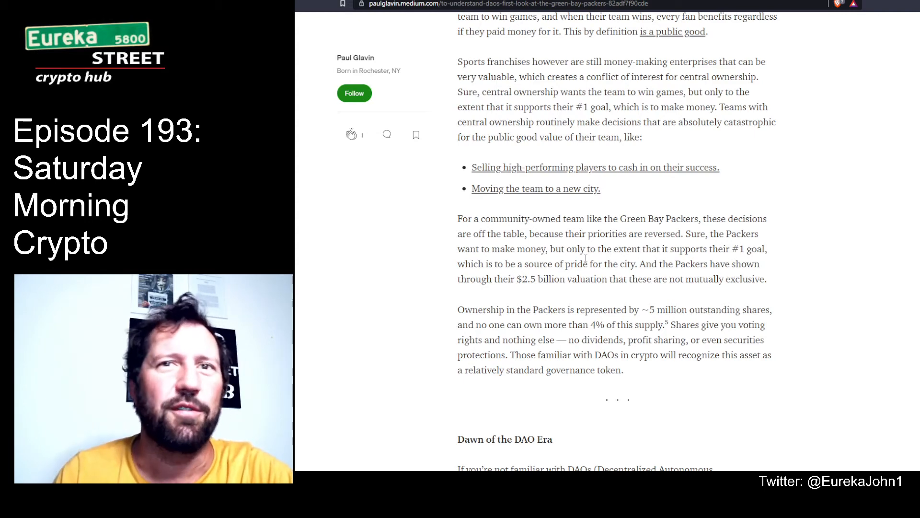
mouse_move(527, 289)
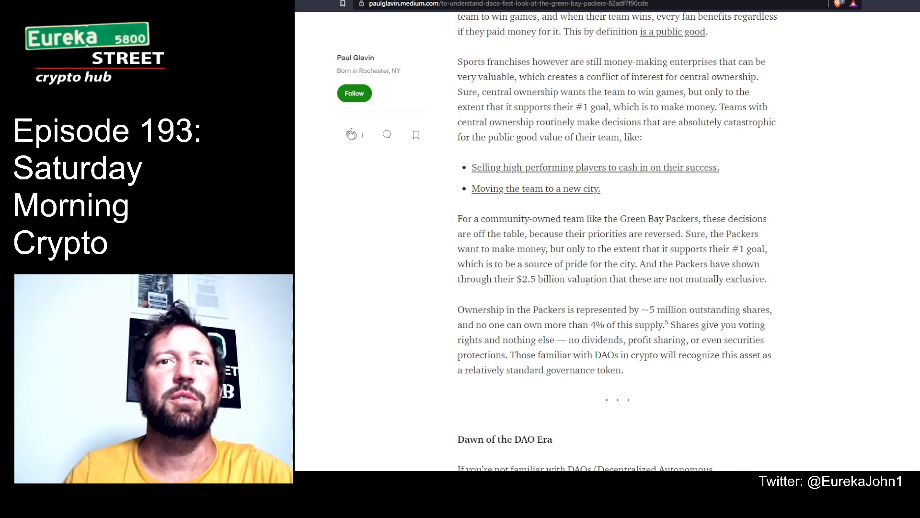
Scroll past the Packers share-ownership paragraph to the Dawn of the DAO Era heading
scroll(down, 3)
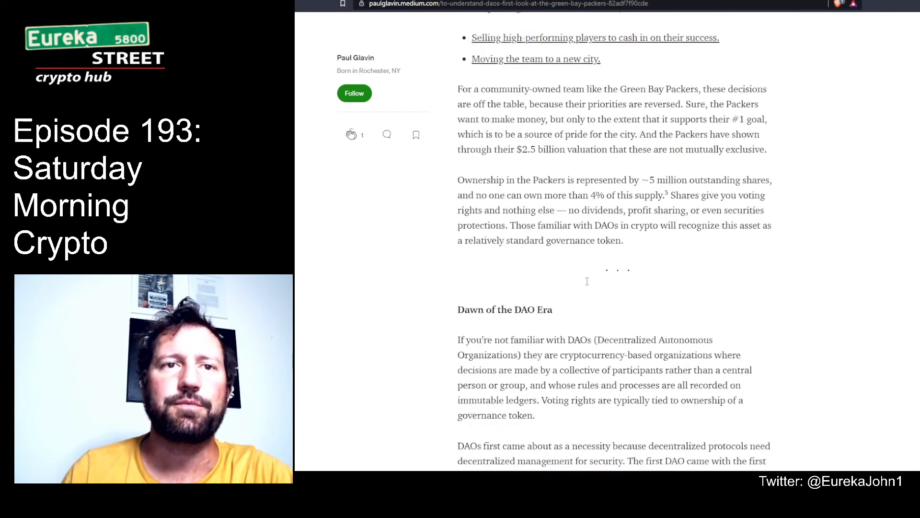
scroll(down, 3)
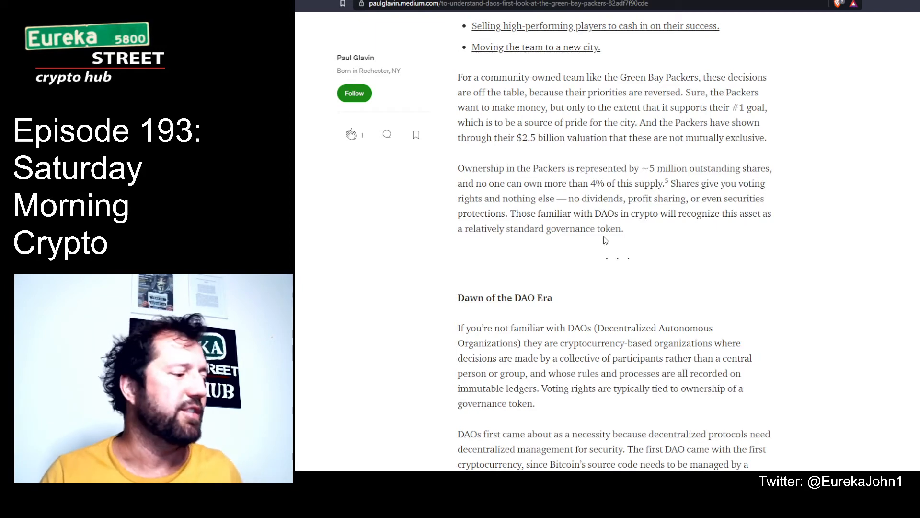
Scroll through the Dawn of the DAO Era section to the numbered list of what DAOs are good for
scroll(down, 3)
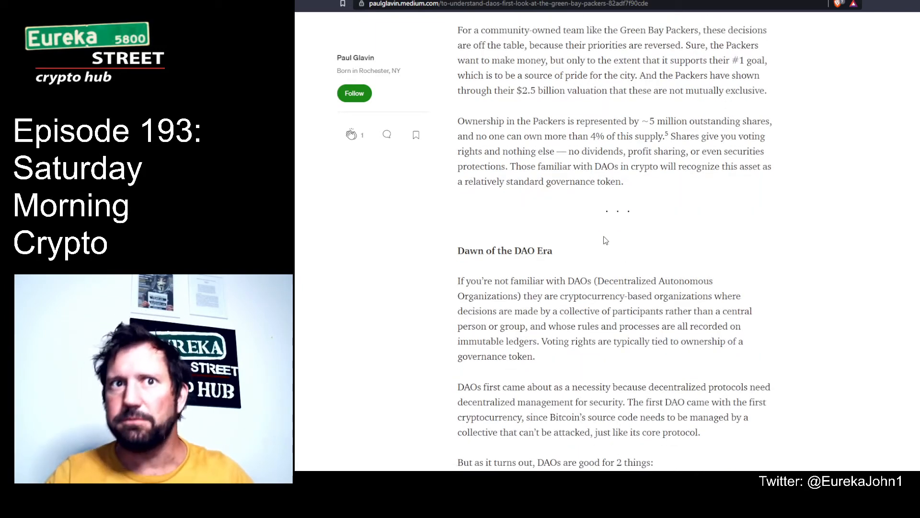
scroll(down, 3)
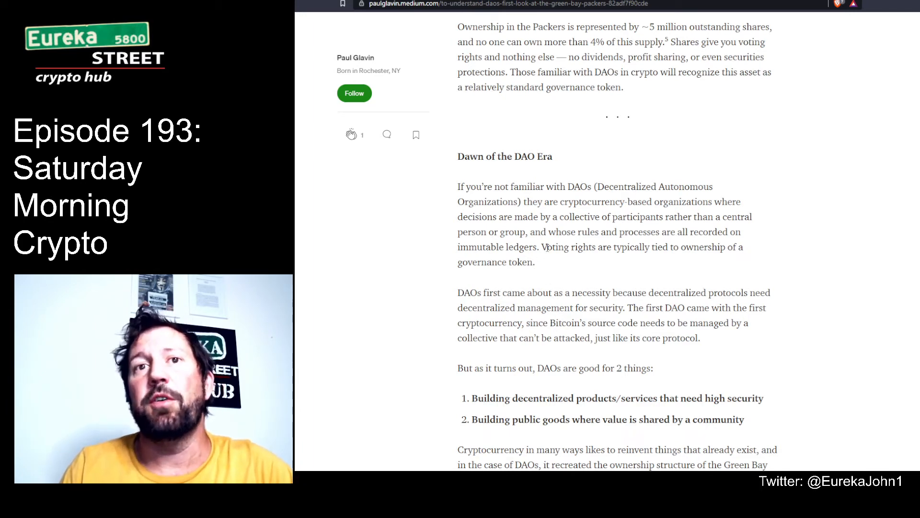
mouse_move(549, 258)
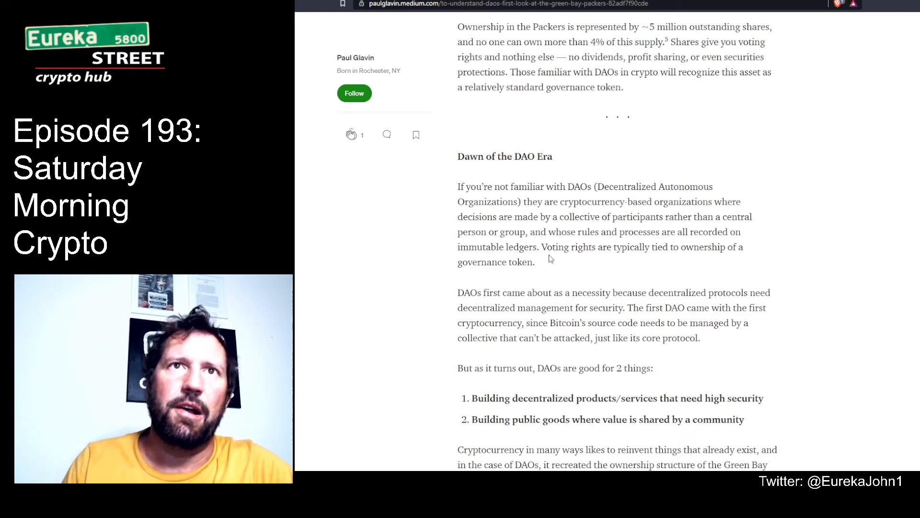
scroll(down, 3)
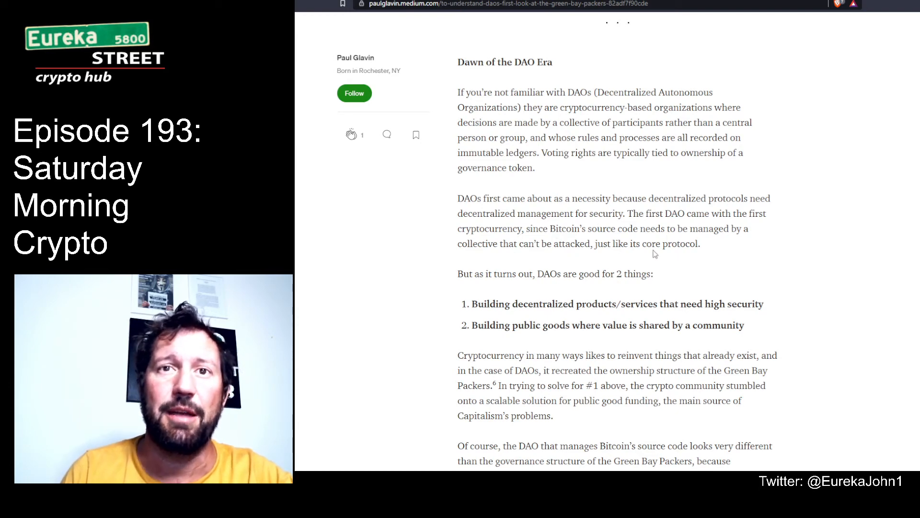
scroll(down, 3)
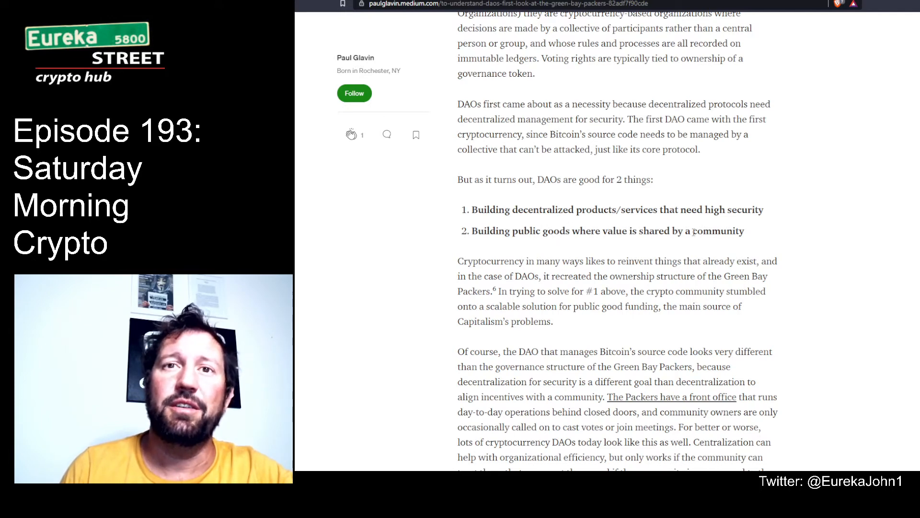
mouse_move(763, 235)
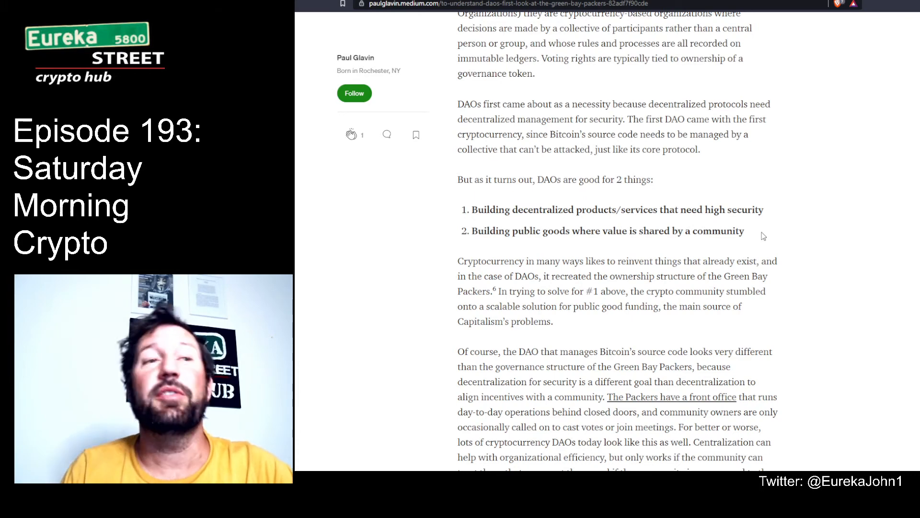
Scroll past the Bitcoin-versus-Packers front-office paragraph to the BrightID example
scroll(down, 3)
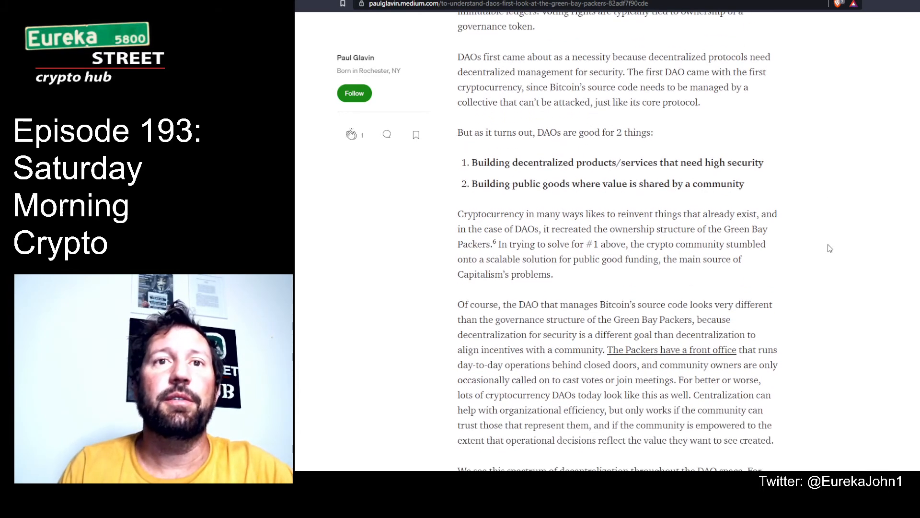
mouse_move(662, 224)
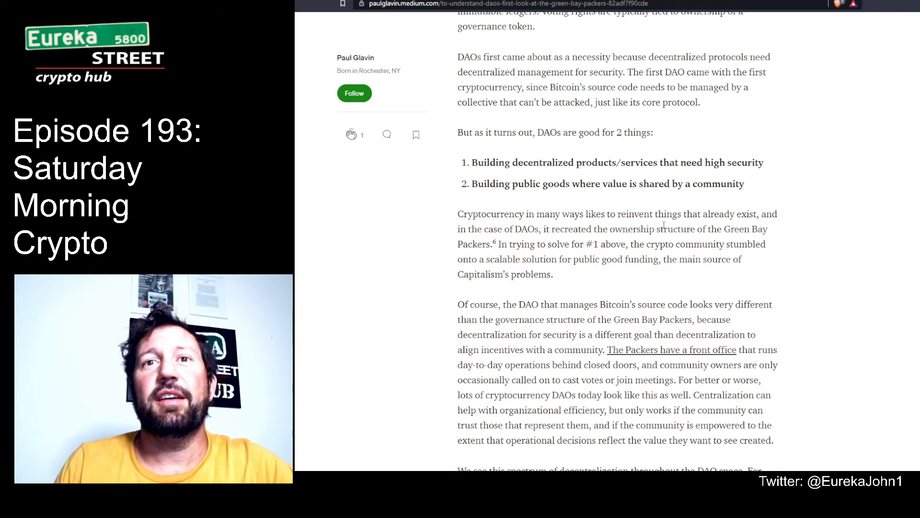
mouse_move(515, 241)
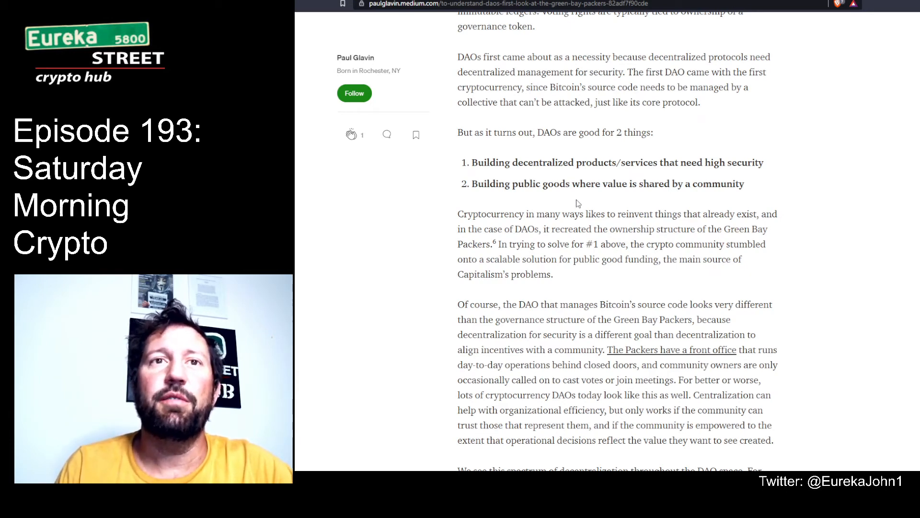
mouse_move(599, 254)
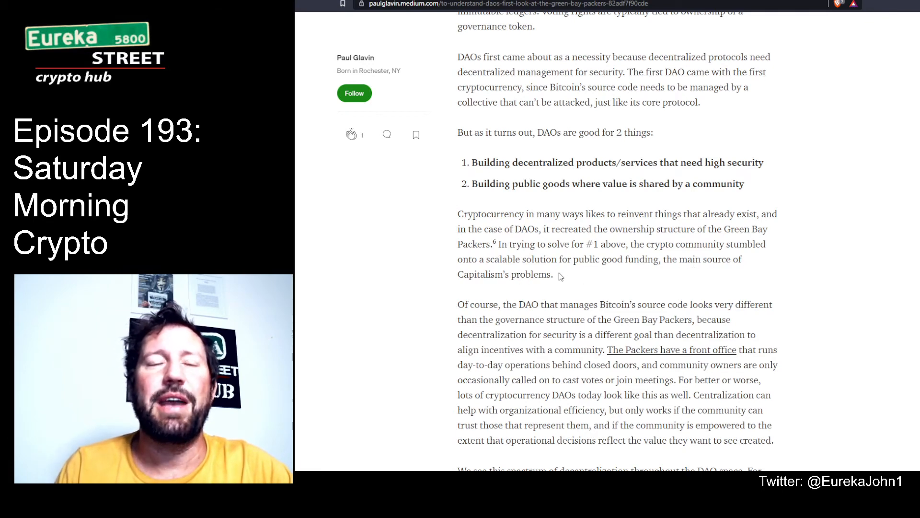
scroll(down, 3)
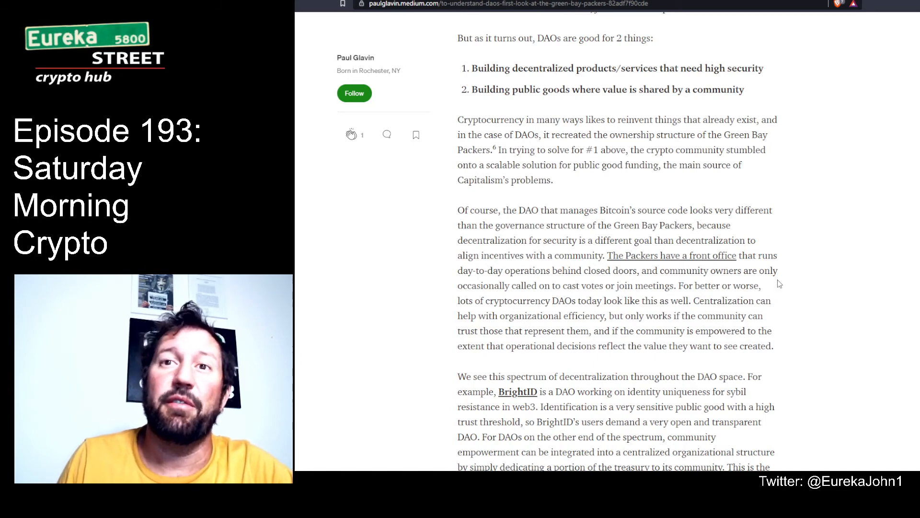
mouse_move(594, 276)
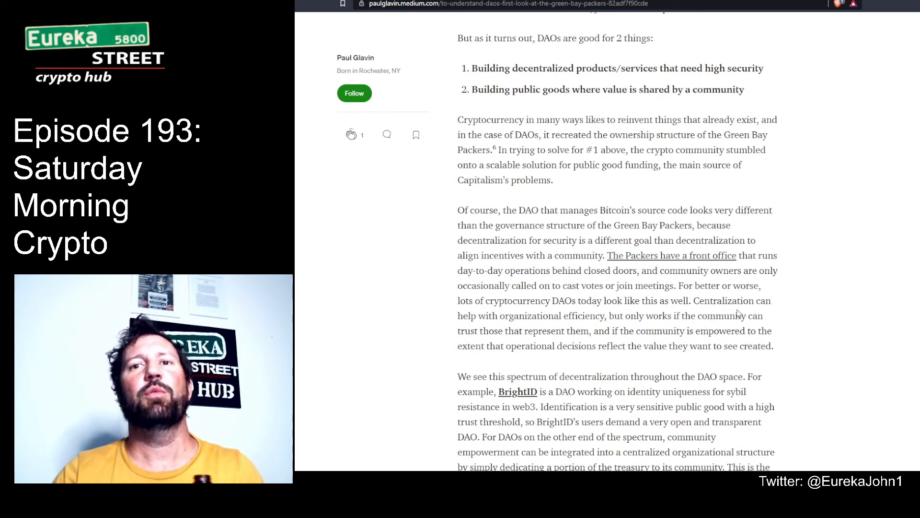
Scroll past the BrightID and 1Hive Gardens paragraph to the public-good DAO list, Gitcoin through Circles UBI
scroll(down, 3)
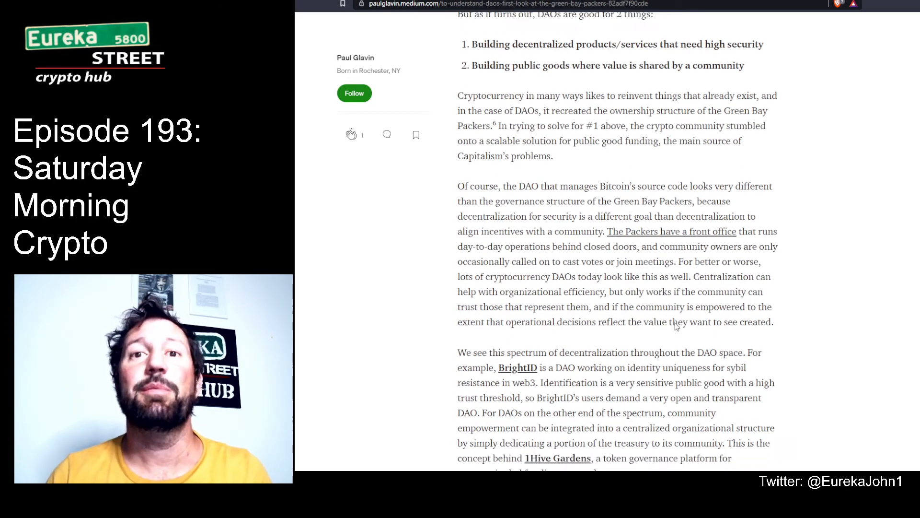
scroll(down, 3)
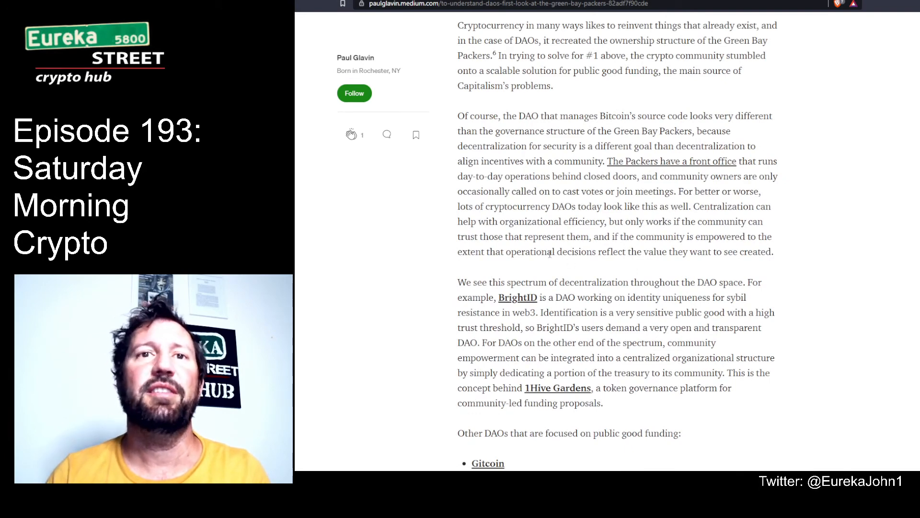
mouse_move(741, 262)
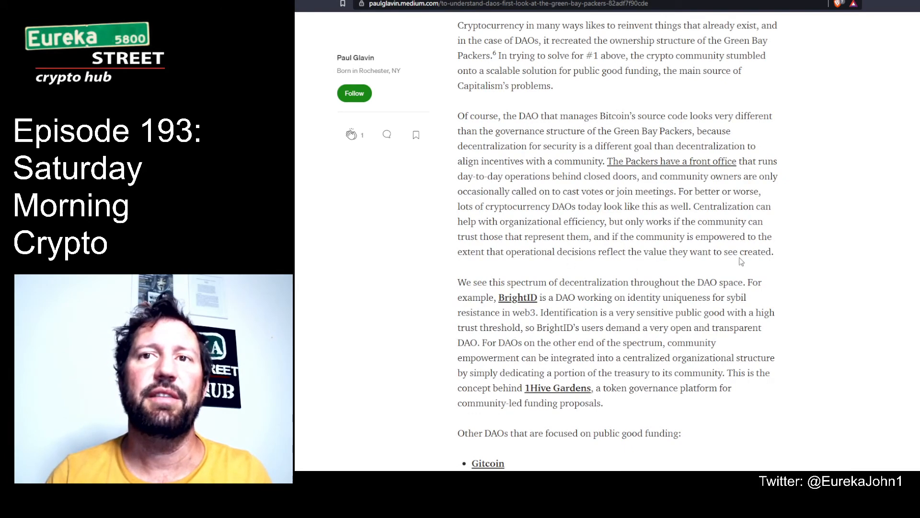
scroll(down, 3)
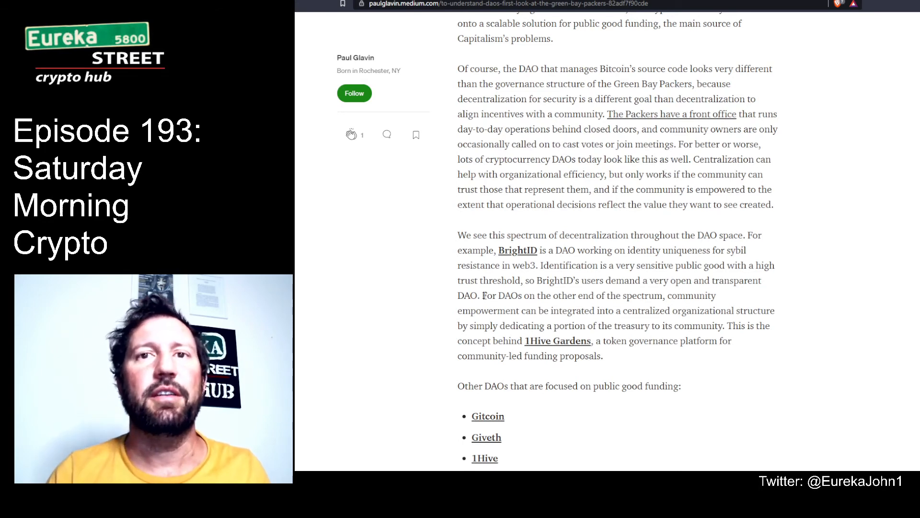
mouse_move(639, 354)
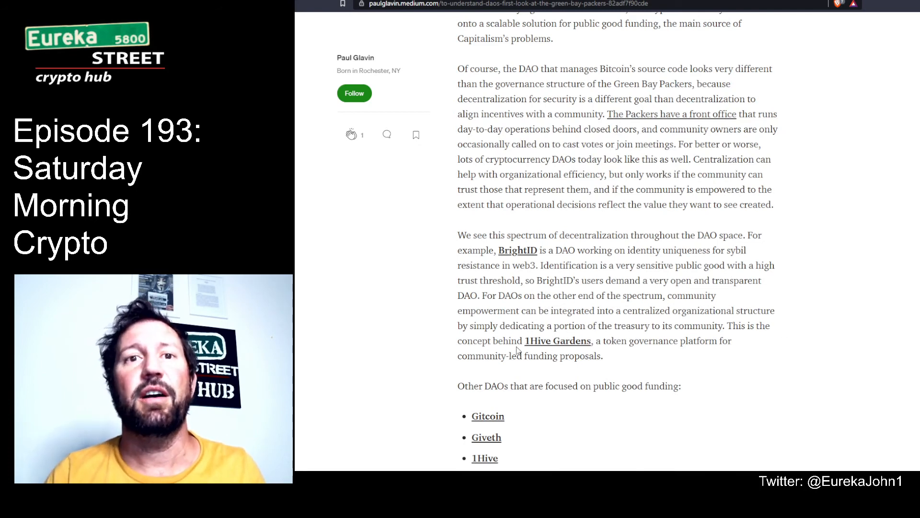
mouse_move(665, 362)
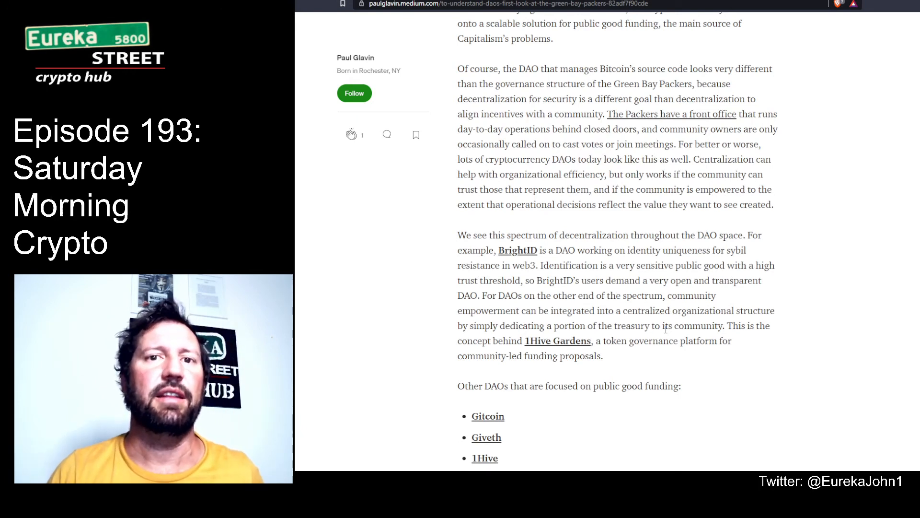
scroll(down, 3)
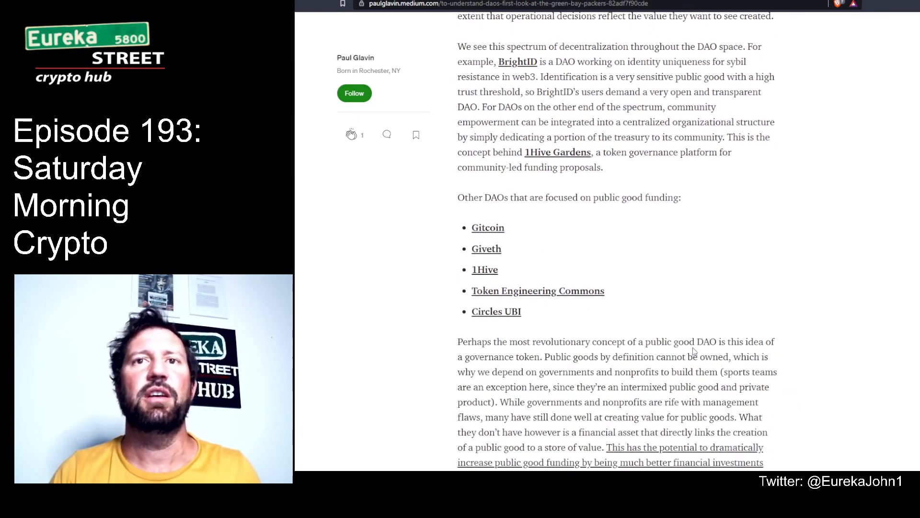
mouse_move(570, 220)
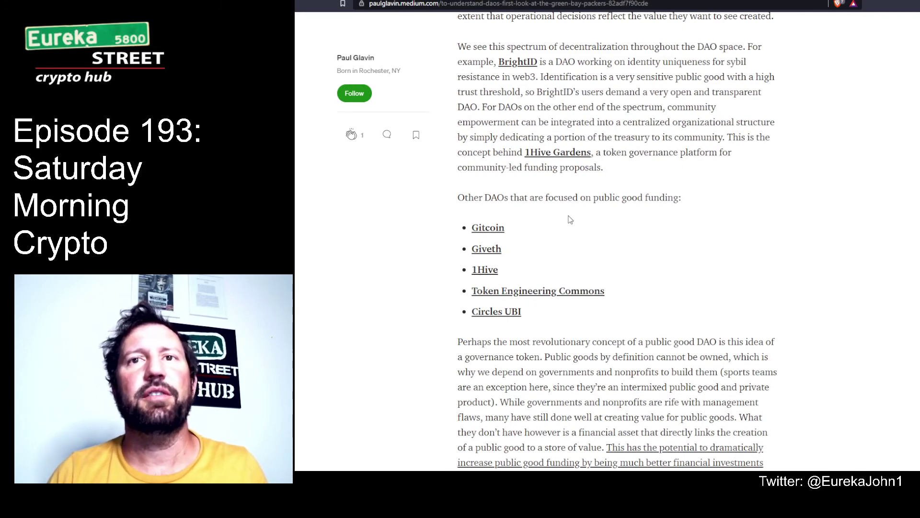
mouse_move(523, 246)
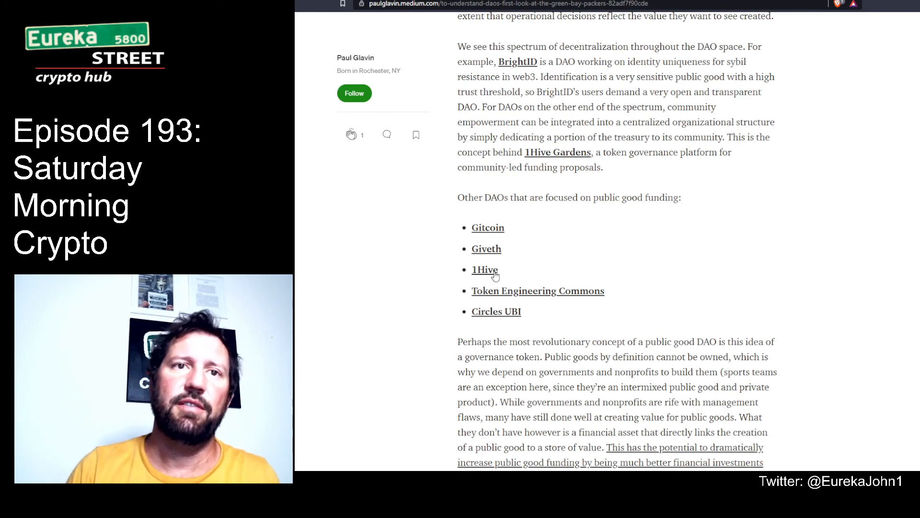
mouse_move(601, 318)
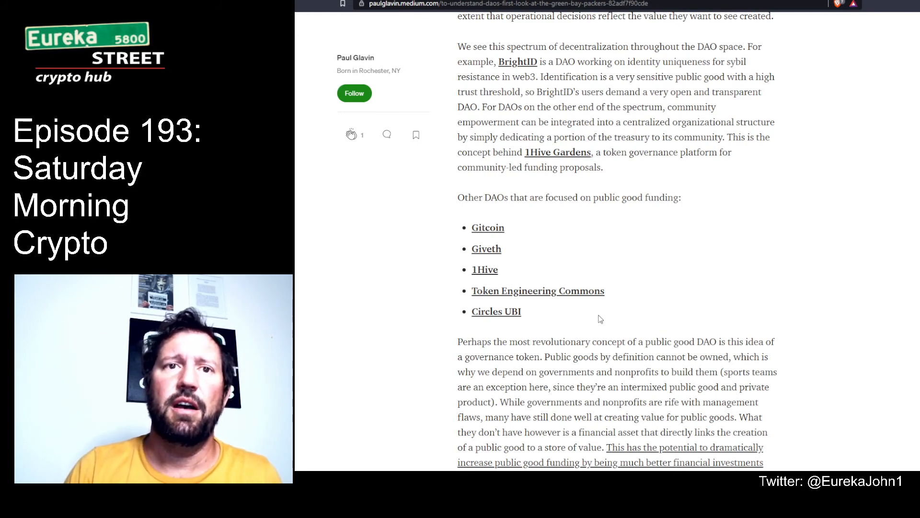
mouse_move(552, 325)
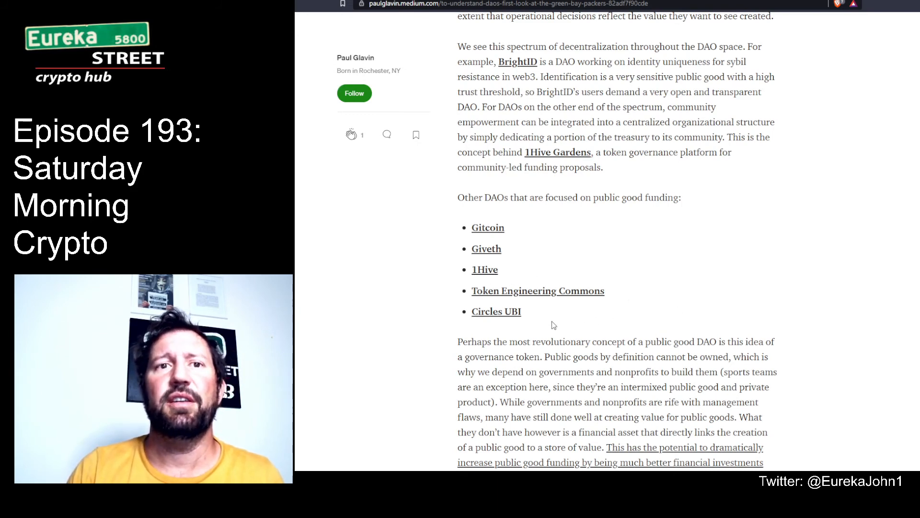
Scroll past the public-good DAO list until the 'Perhaps the most revolutionary concept' paragraph is in view
scroll(down, 3)
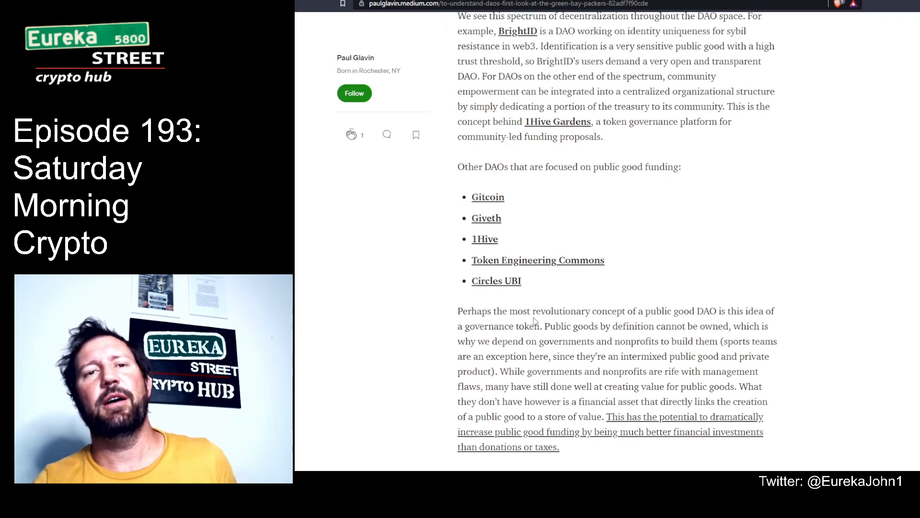
scroll(down, 3)
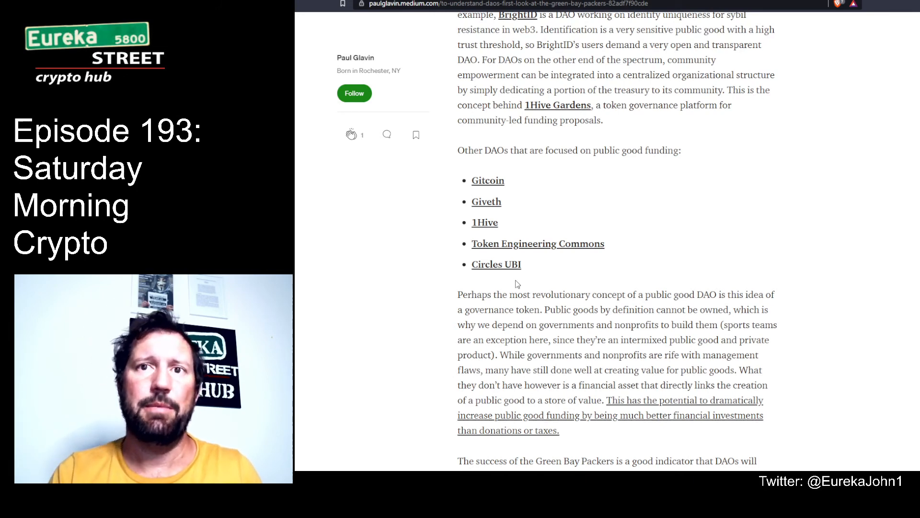
scroll(down, 3)
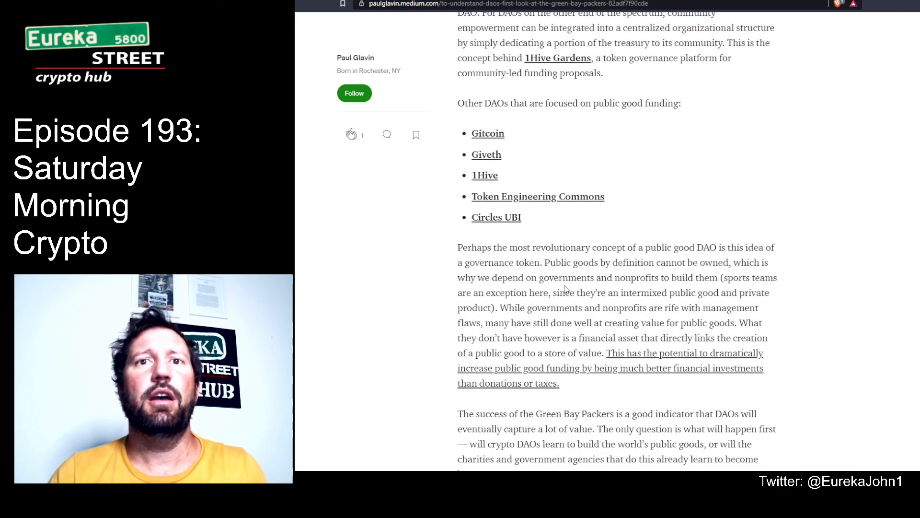
mouse_move(645, 251)
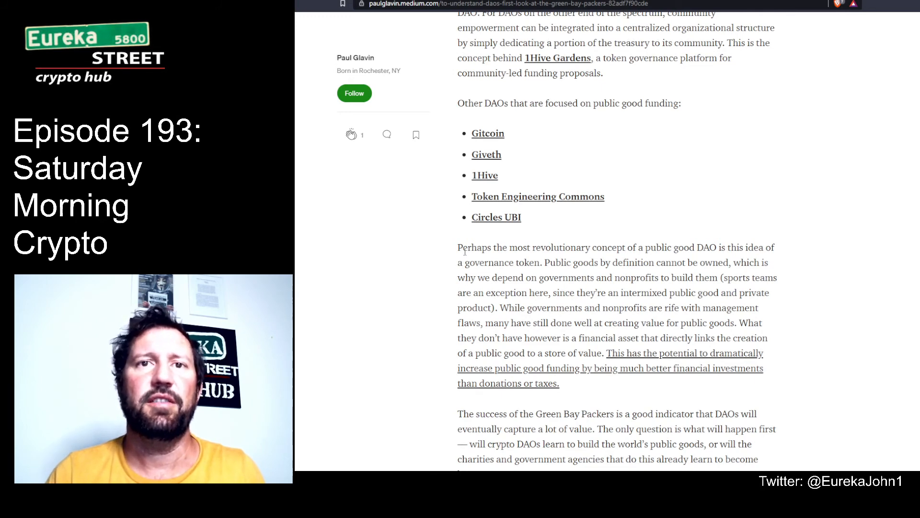
Highlight the governance-token paragraph's opening sentences, through public goods being unownable, in green
double_click(476, 248)
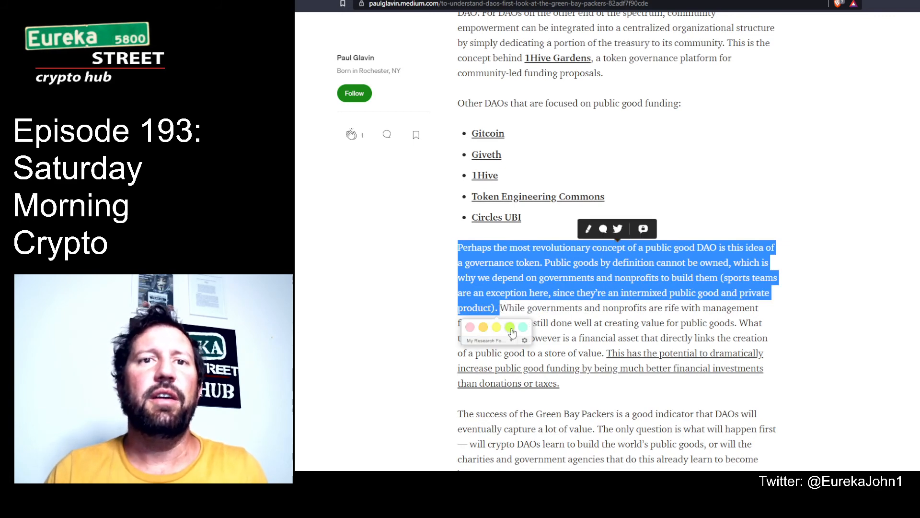
click(497, 328)
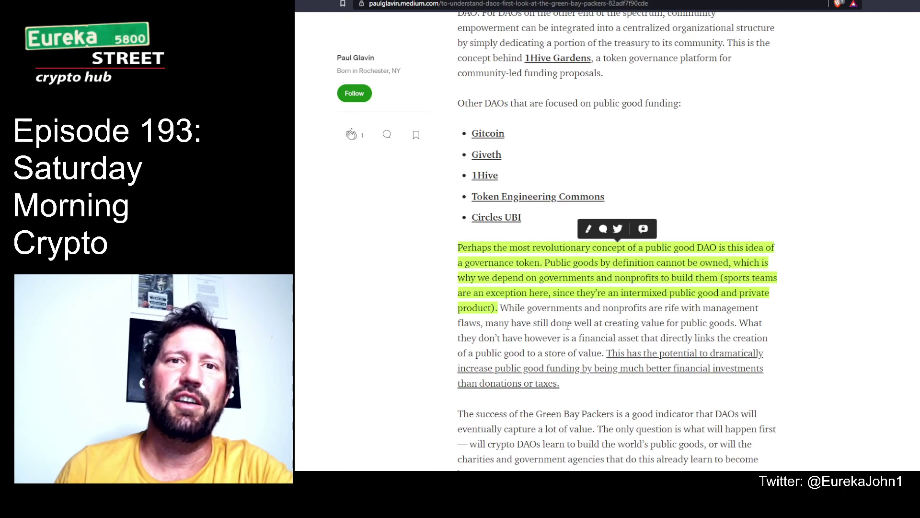
Scroll to the article's end, past the closing Packers paragraph to the footnotes with source links
scroll(down, 3)
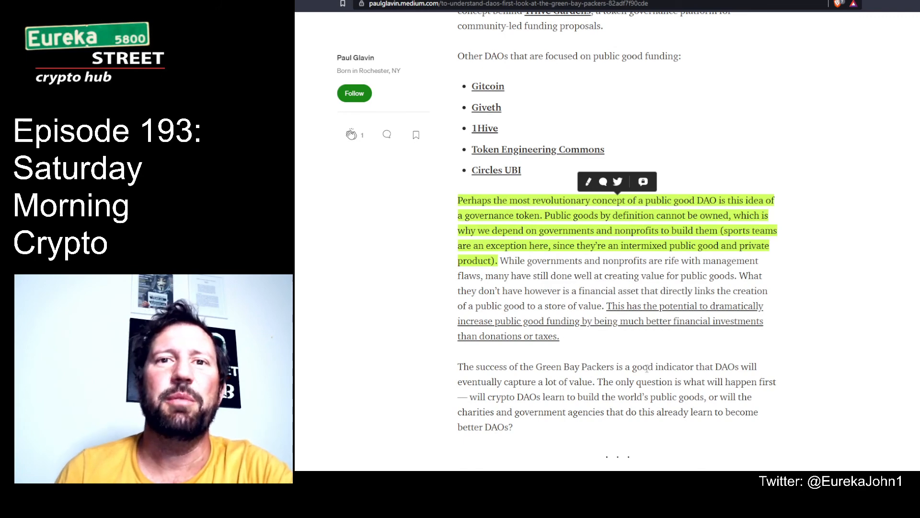
mouse_move(589, 346)
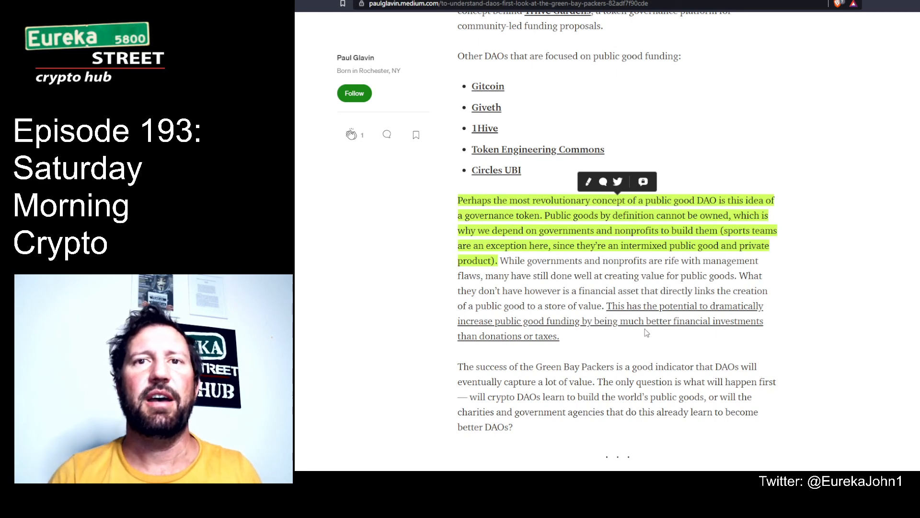
scroll(down, 3)
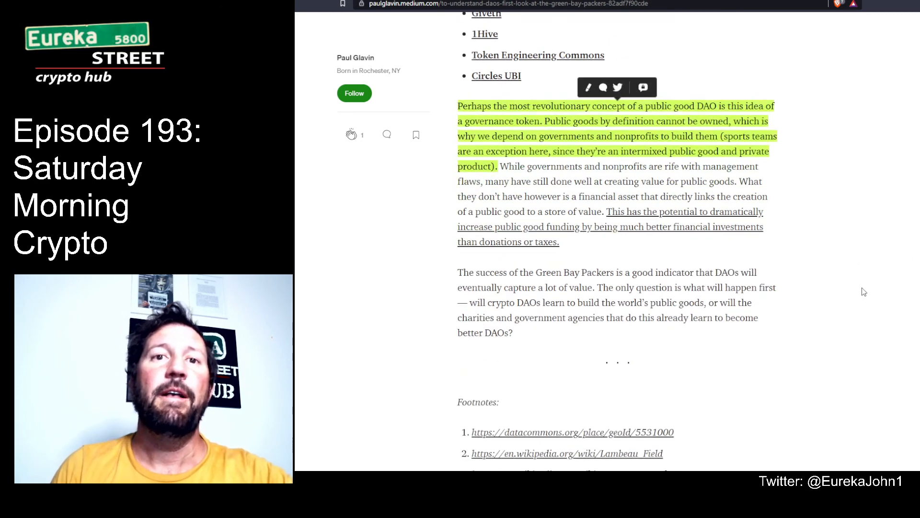
mouse_move(616, 276)
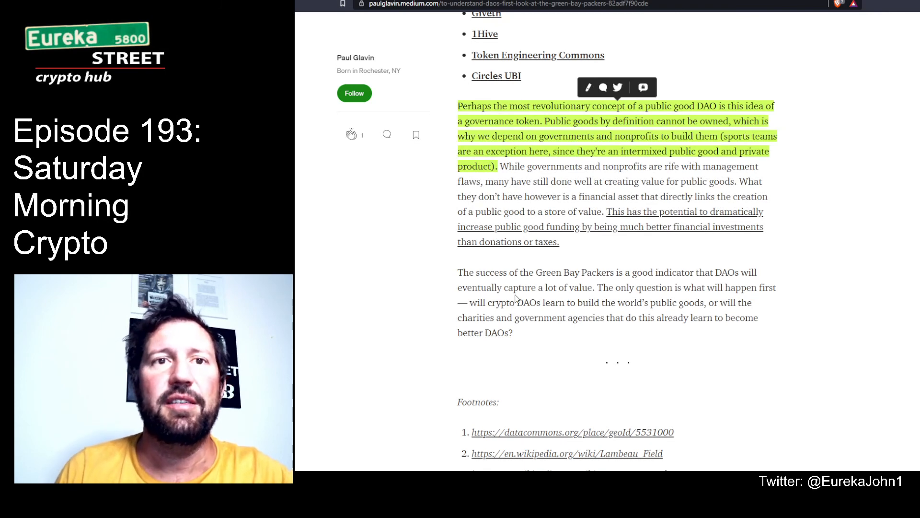
mouse_move(637, 288)
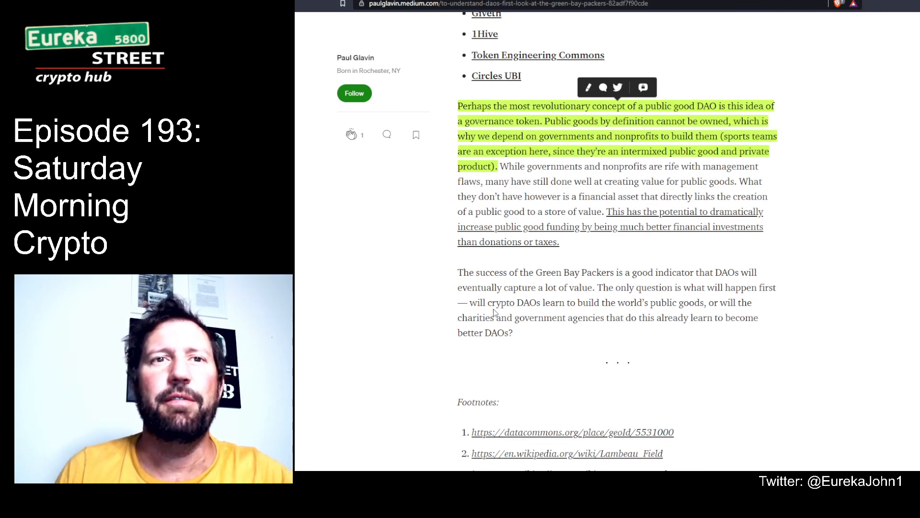
mouse_move(608, 304)
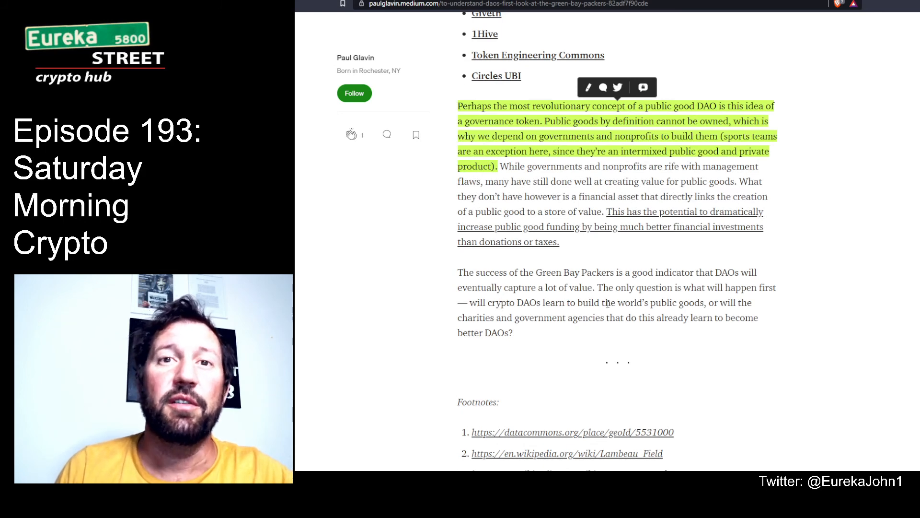
mouse_move(492, 329)
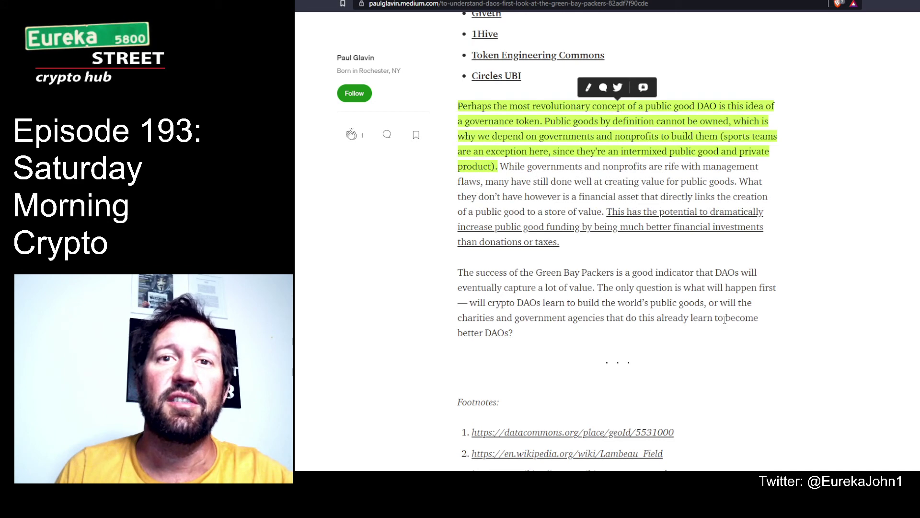
mouse_move(541, 335)
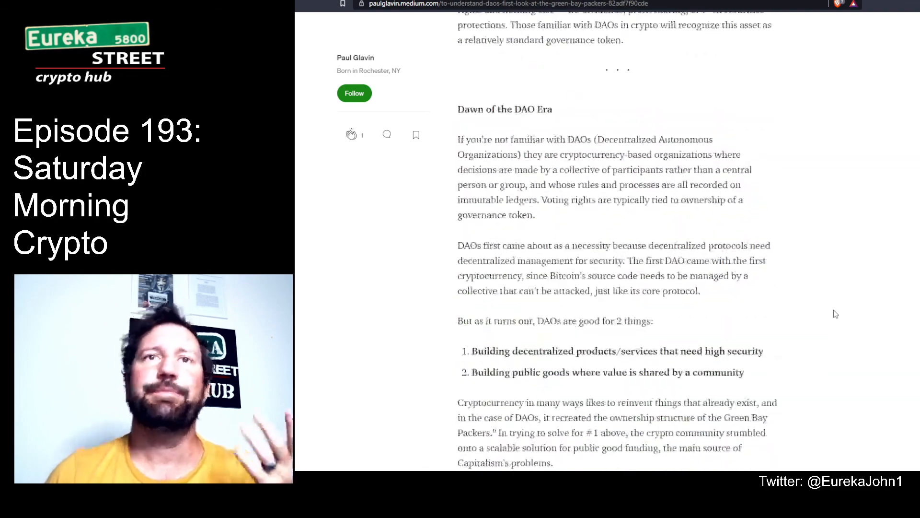
scroll(up, 3)
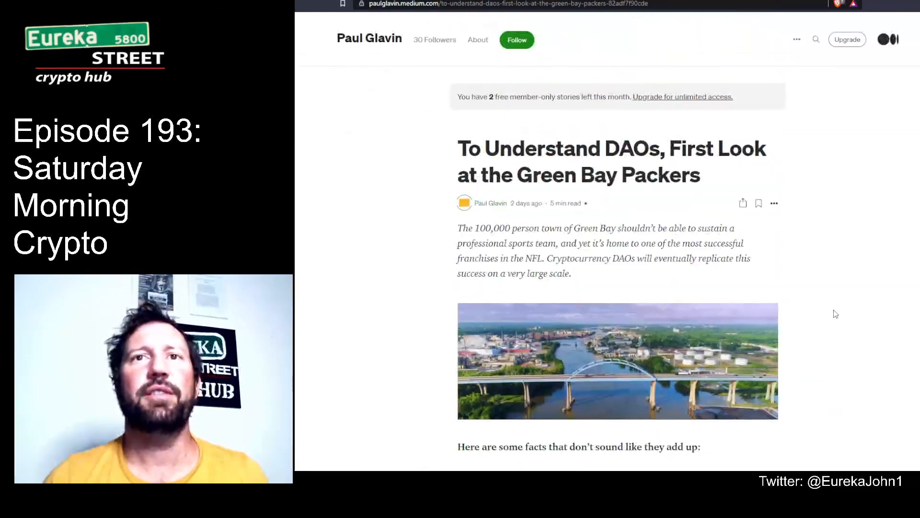
mouse_move(887, 306)
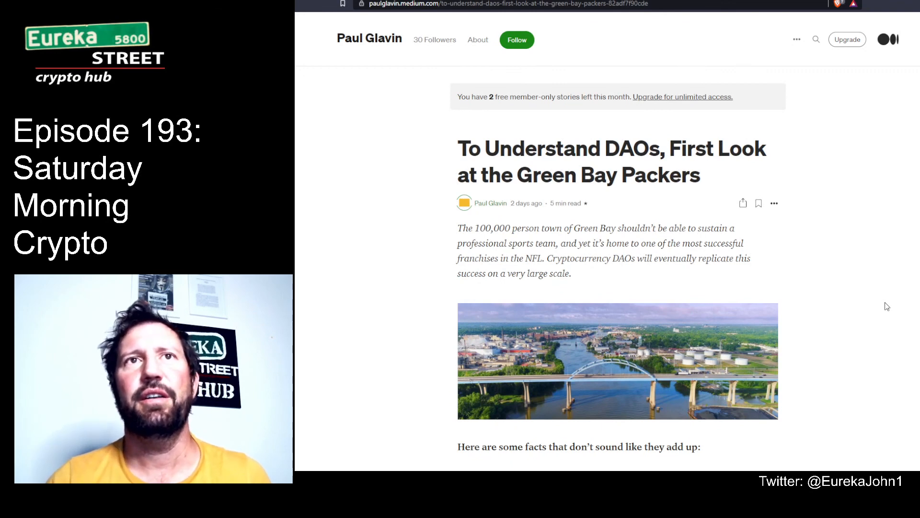
scroll(down, 3)
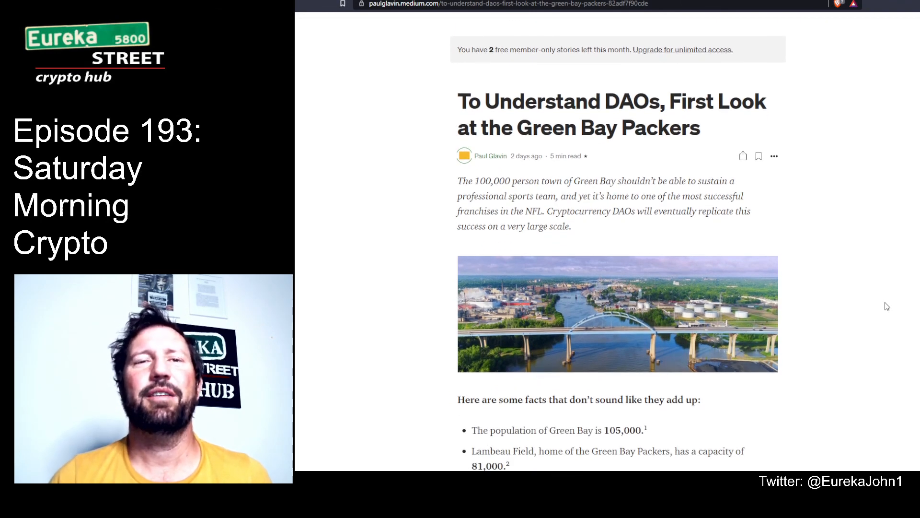
scroll(down, 3)
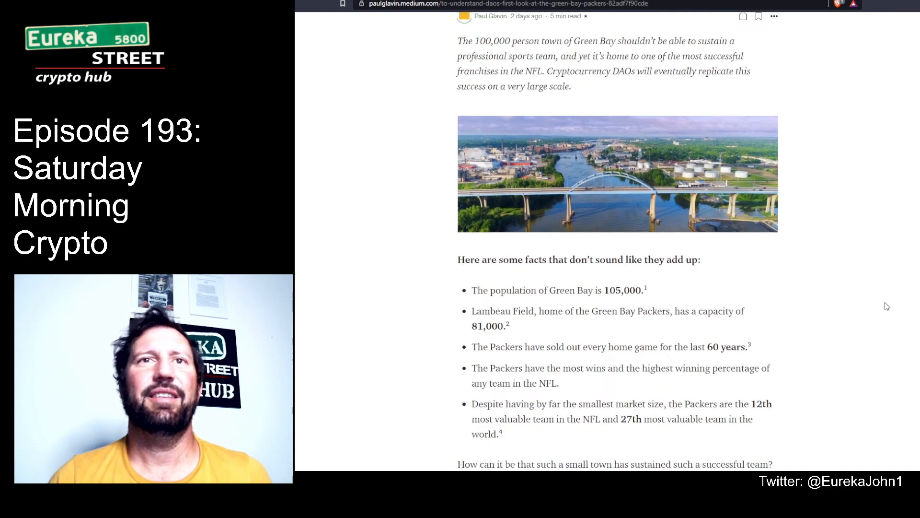
scroll(up, 3)
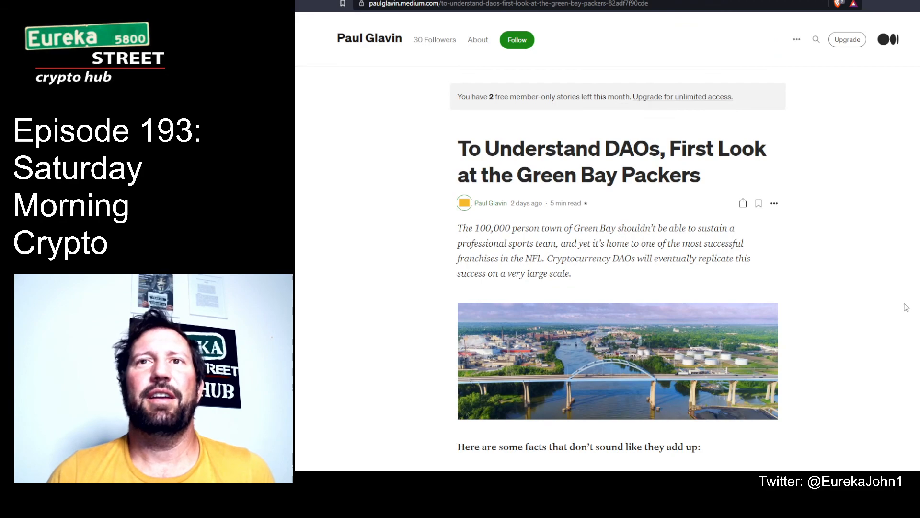
scroll(down, 3)
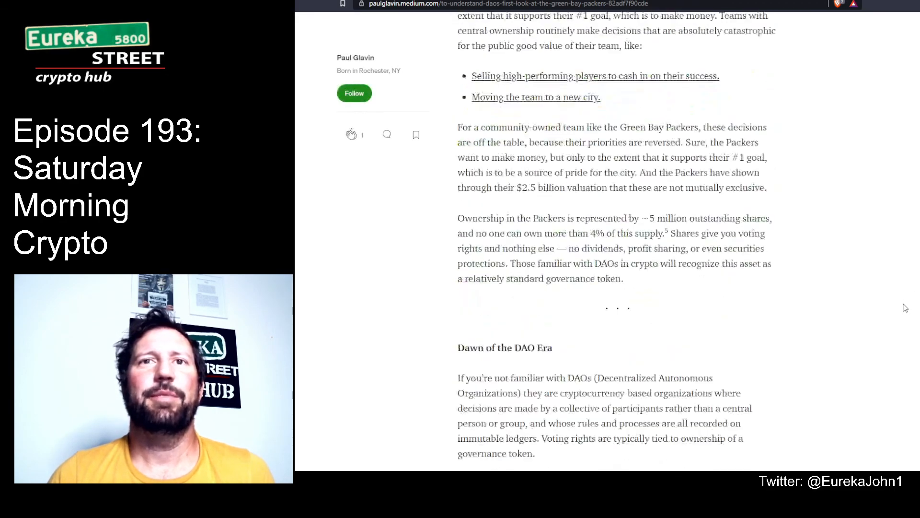
scroll(down, 3)
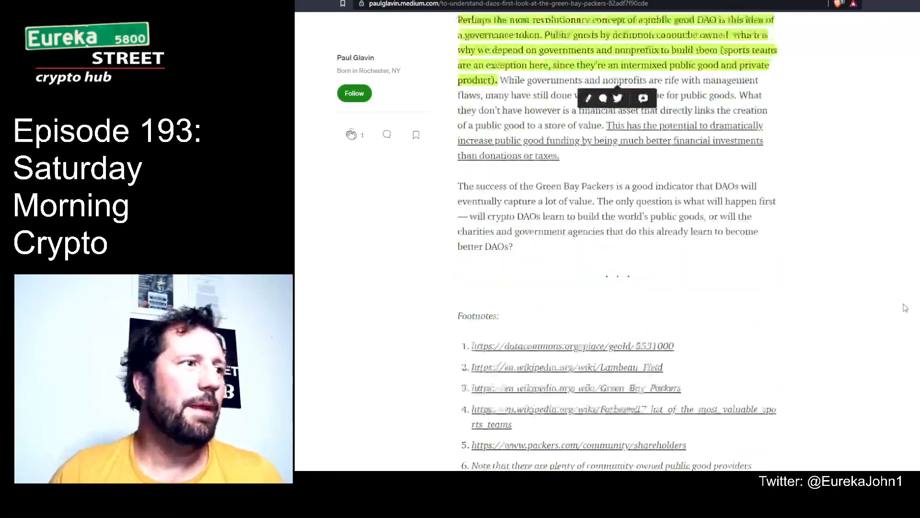
scroll(up, 3)
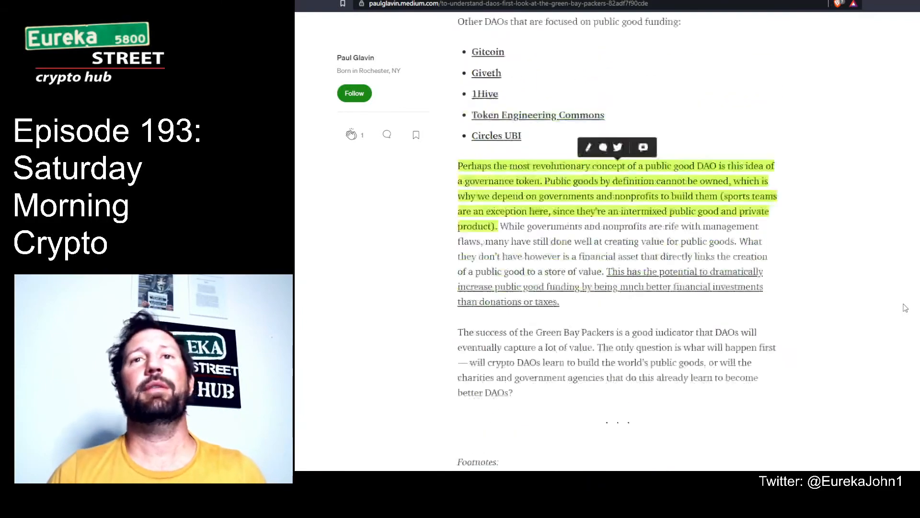
scroll(up, 3)
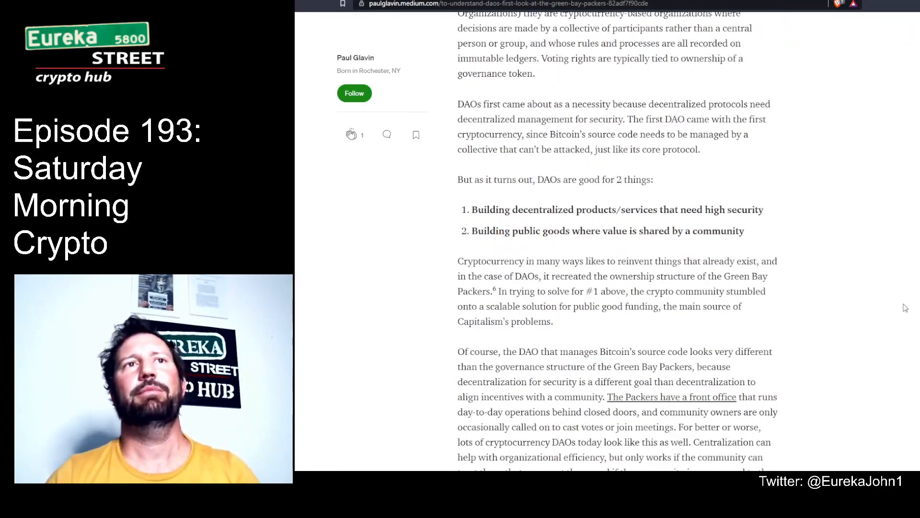